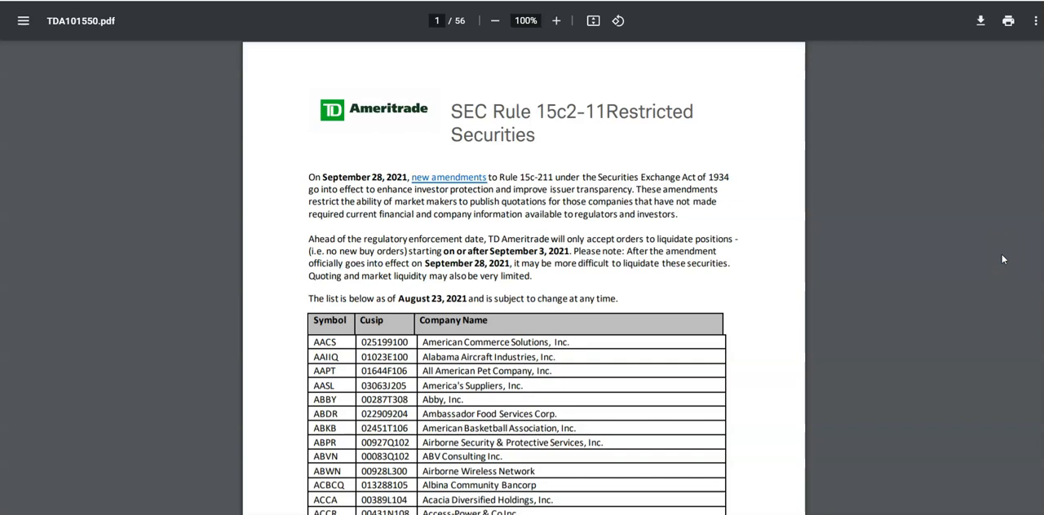
mouse_move(1018, 75)
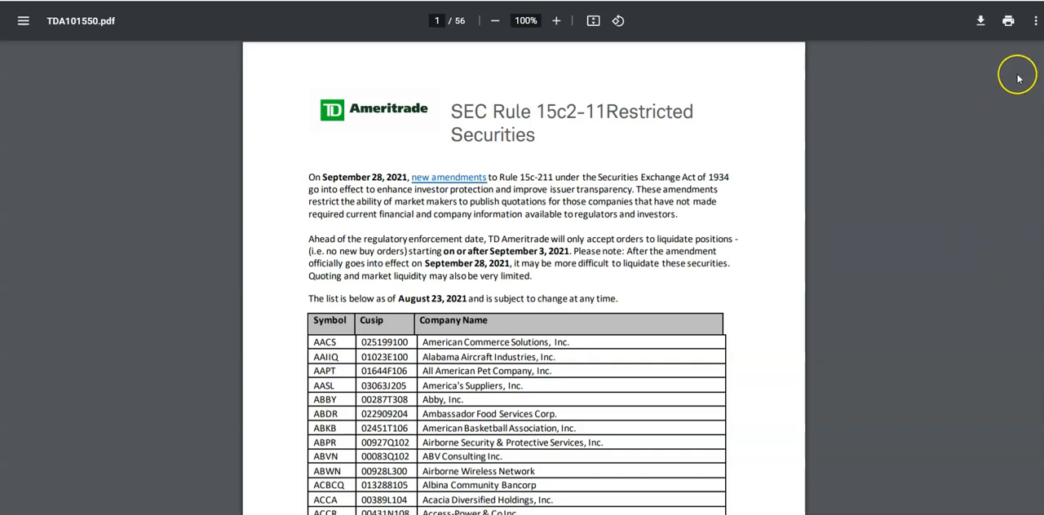
mouse_move(995, 75)
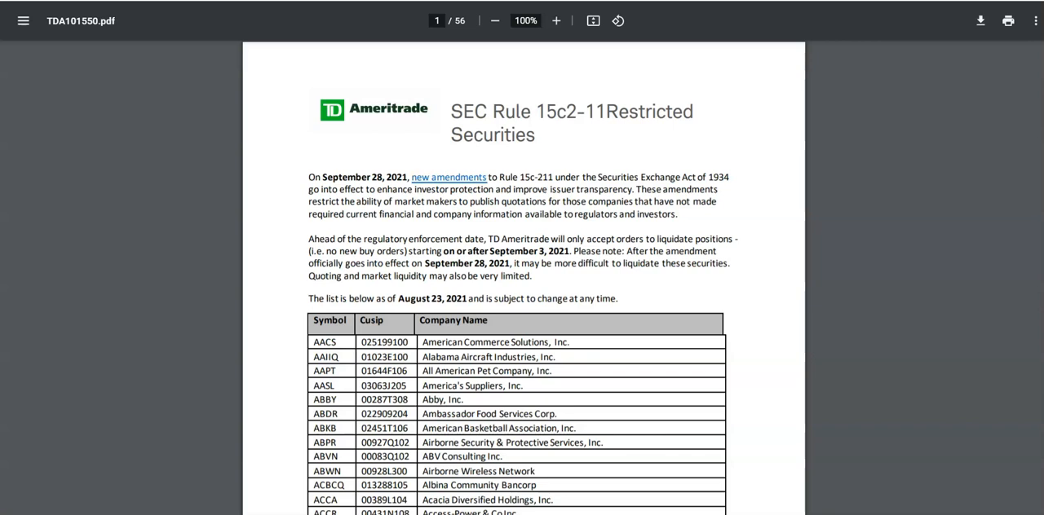
mouse_move(1001, 73)
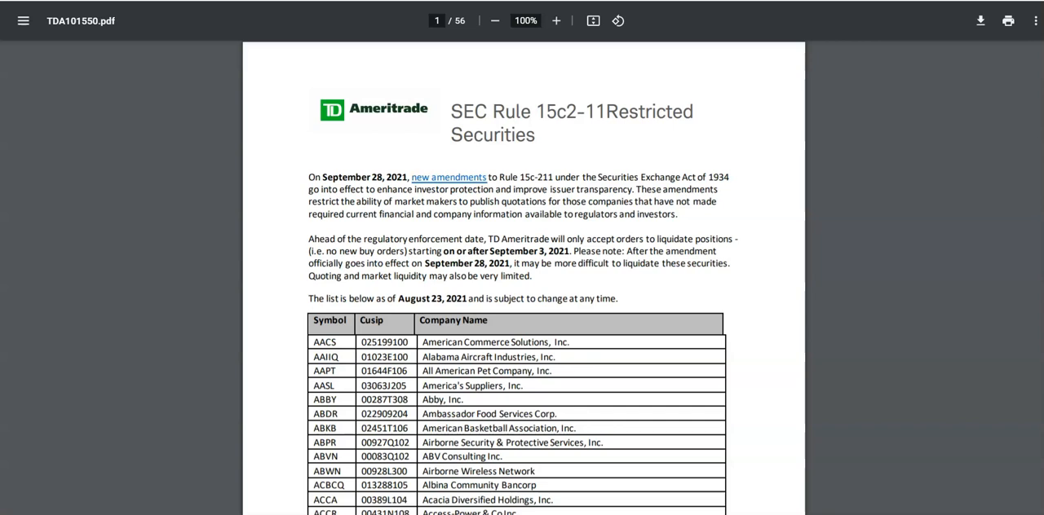
mouse_move(915, 19)
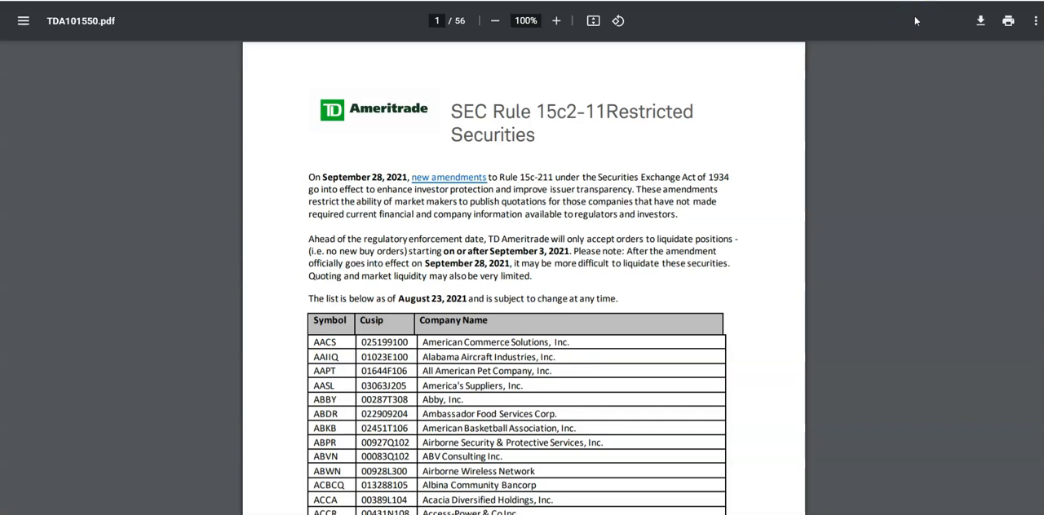
mouse_move(965, 178)
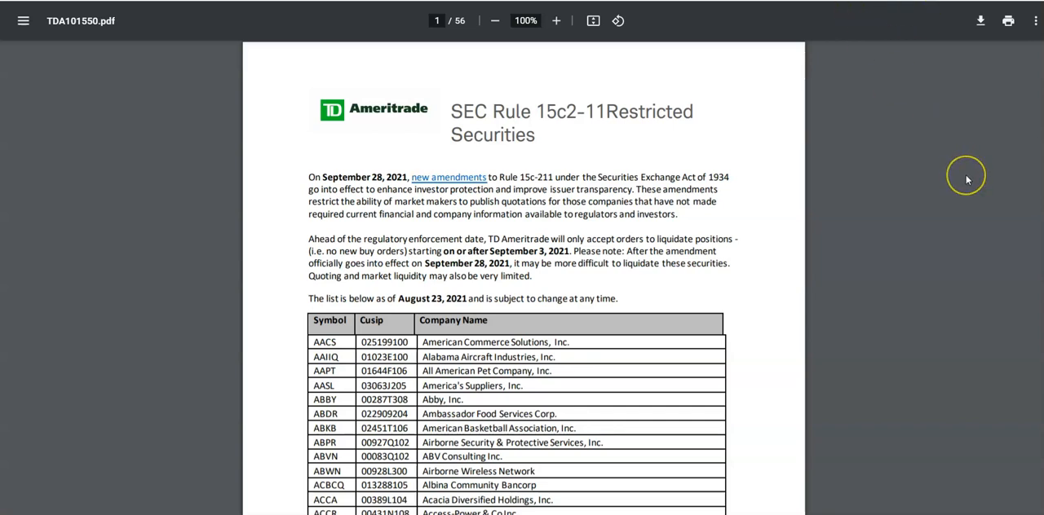
mouse_move(967, 179)
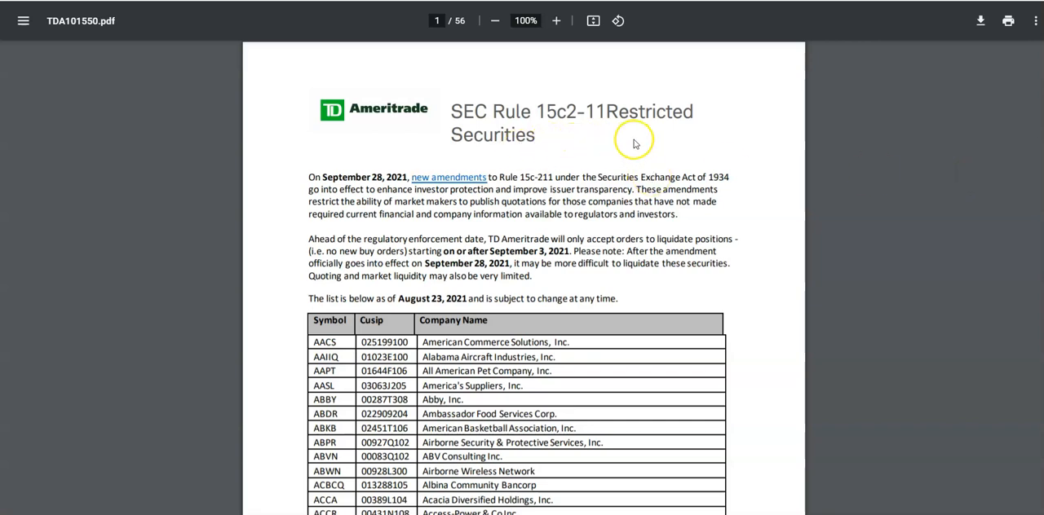
mouse_move(636, 143)
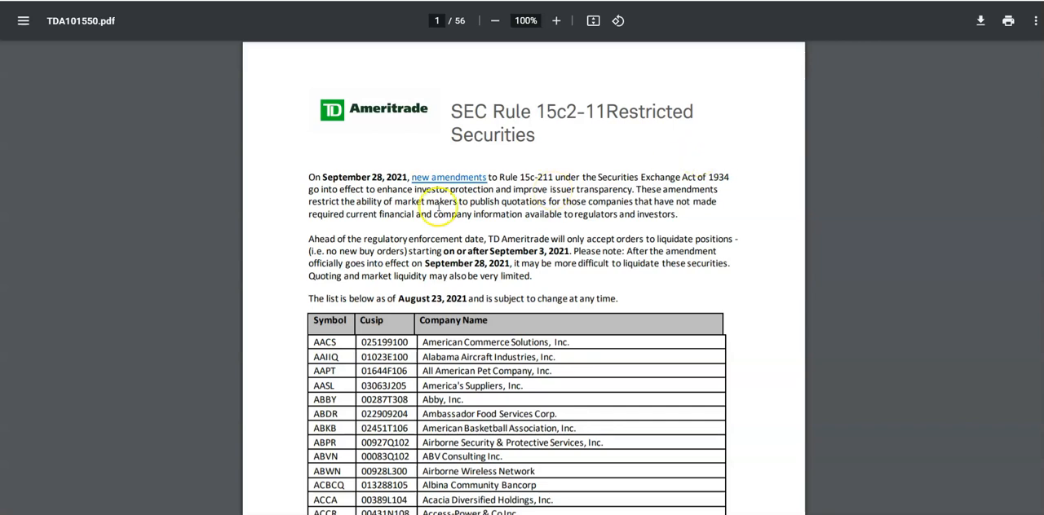
mouse_move(535, 215)
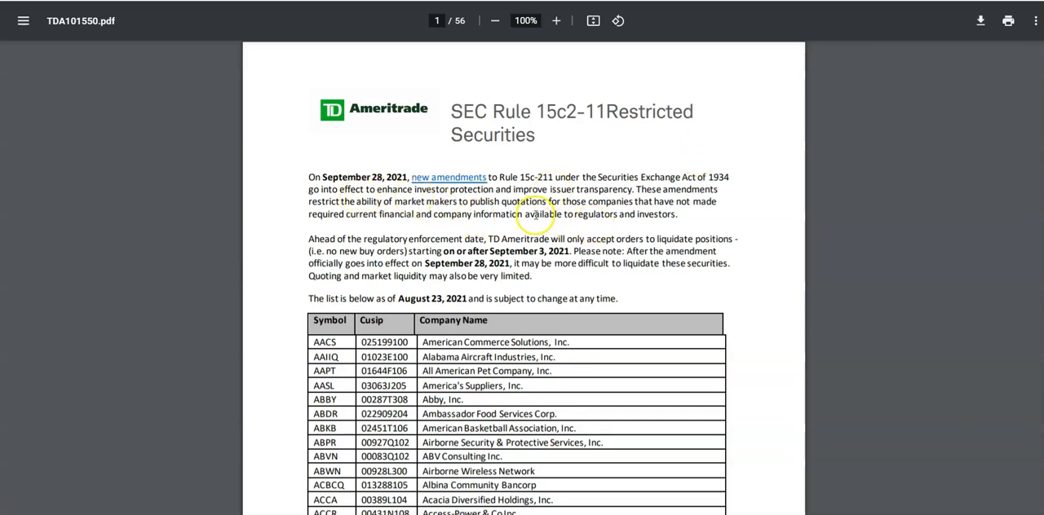
mouse_move(636, 141)
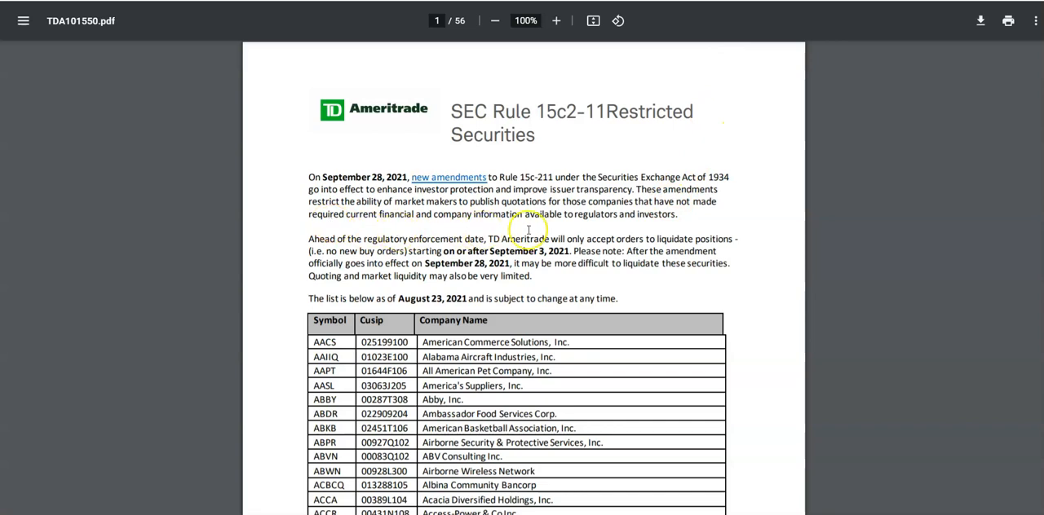
mouse_move(613, 231)
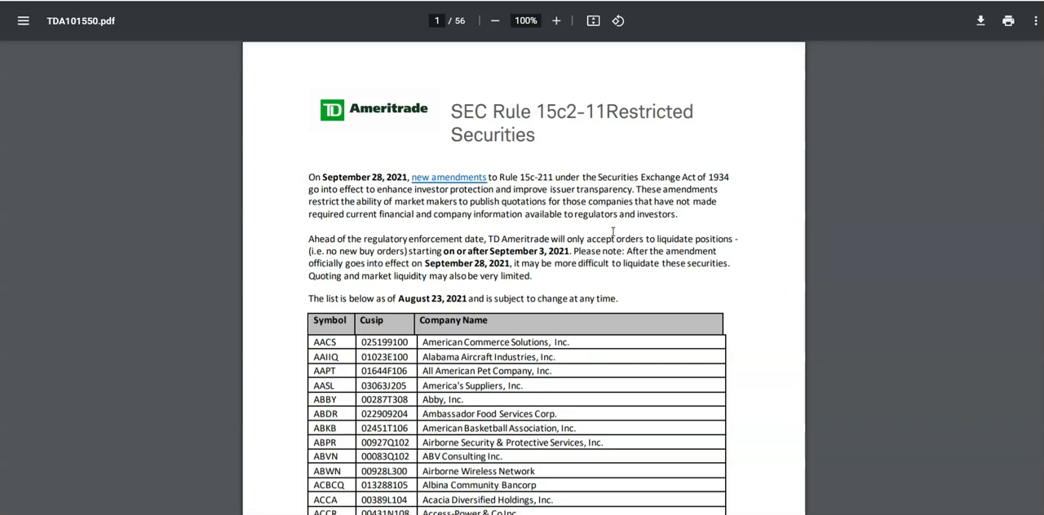
mouse_move(707, 212)
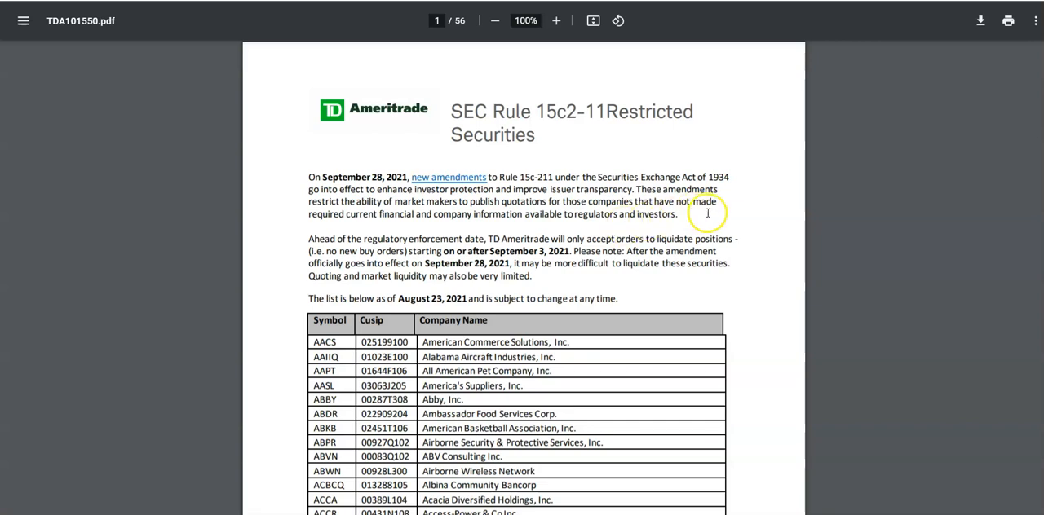
mouse_move(707, 214)
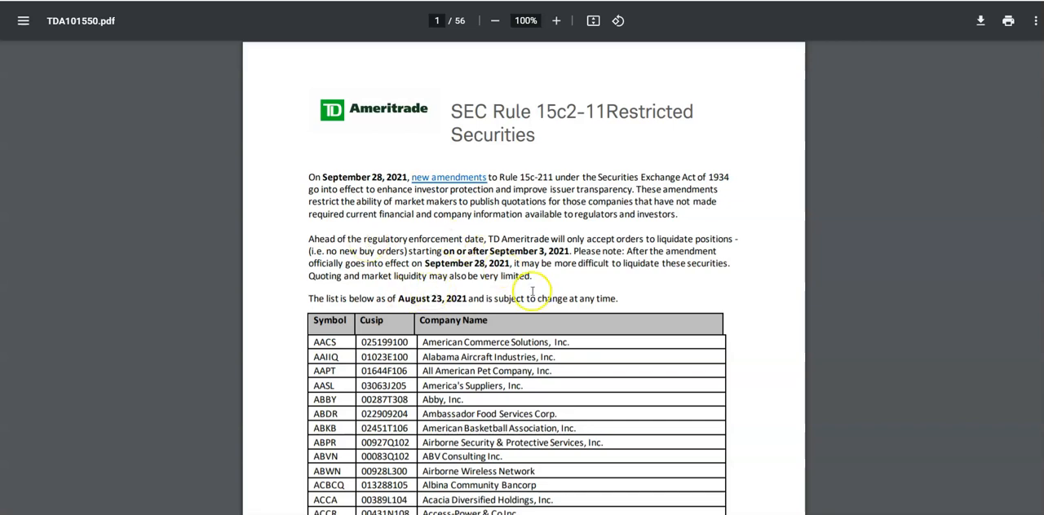
mouse_move(635, 288)
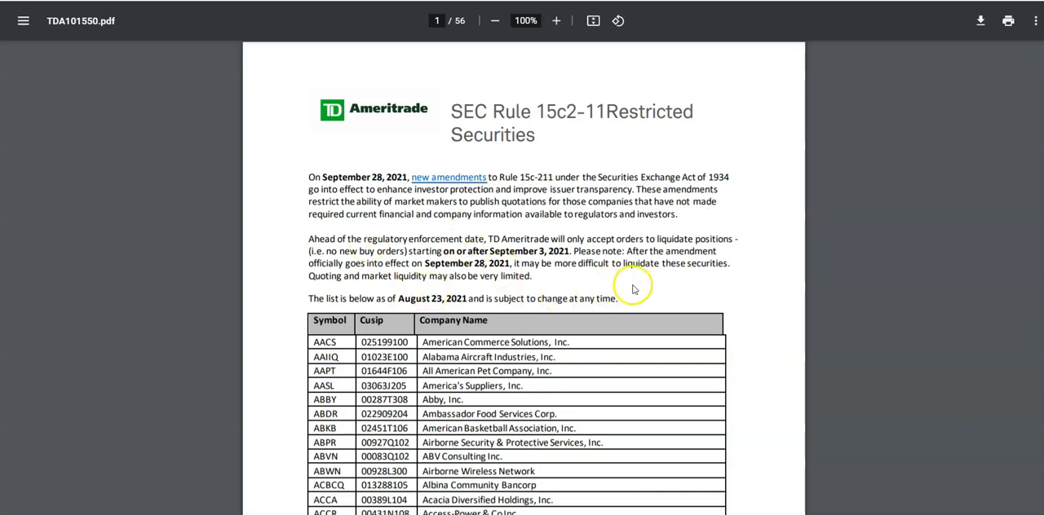
mouse_move(629, 289)
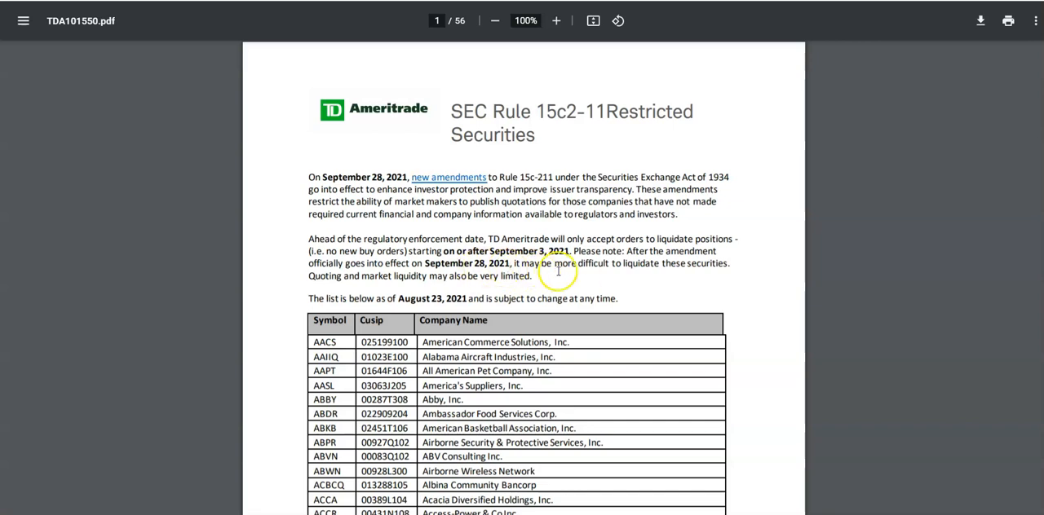
mouse_move(667, 286)
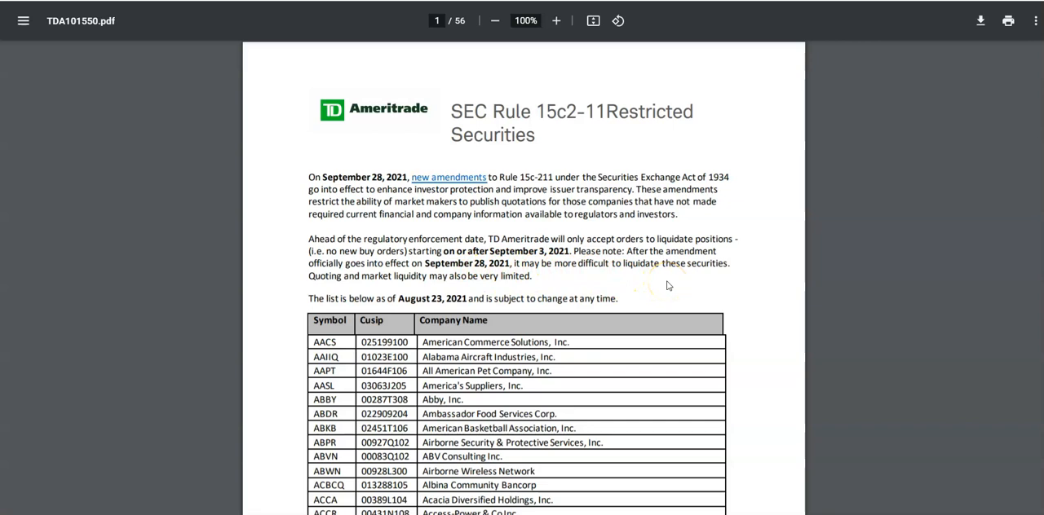
mouse_move(411, 287)
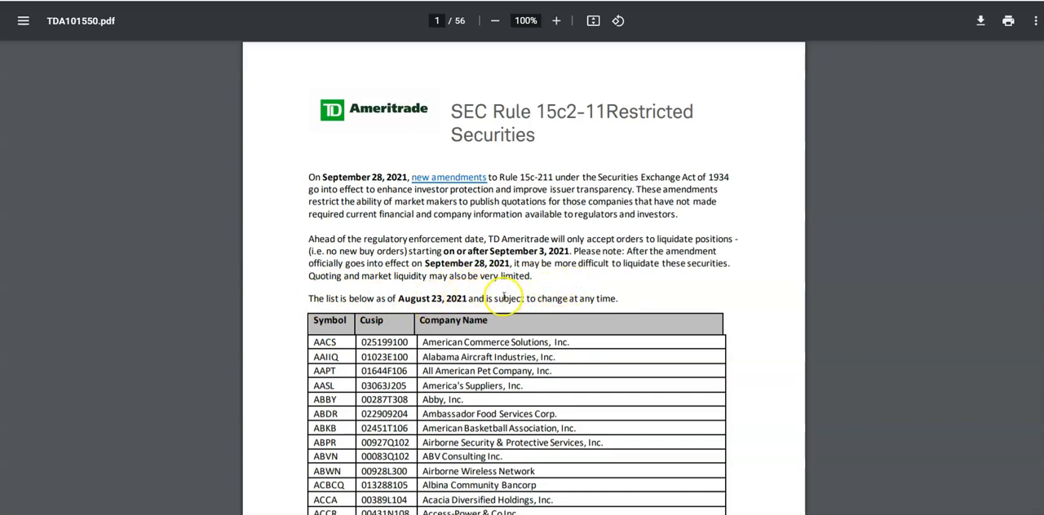
mouse_move(628, 295)
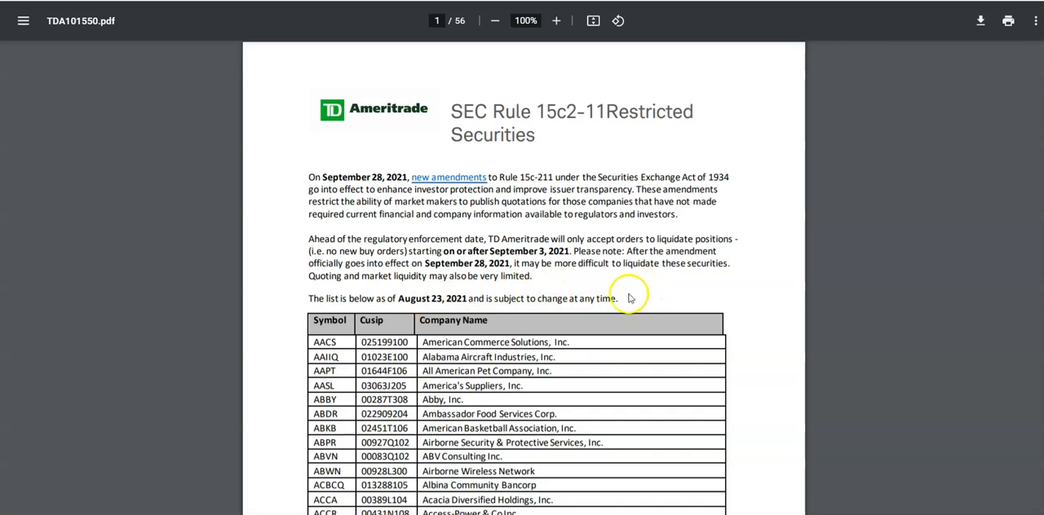
mouse_move(770, 140)
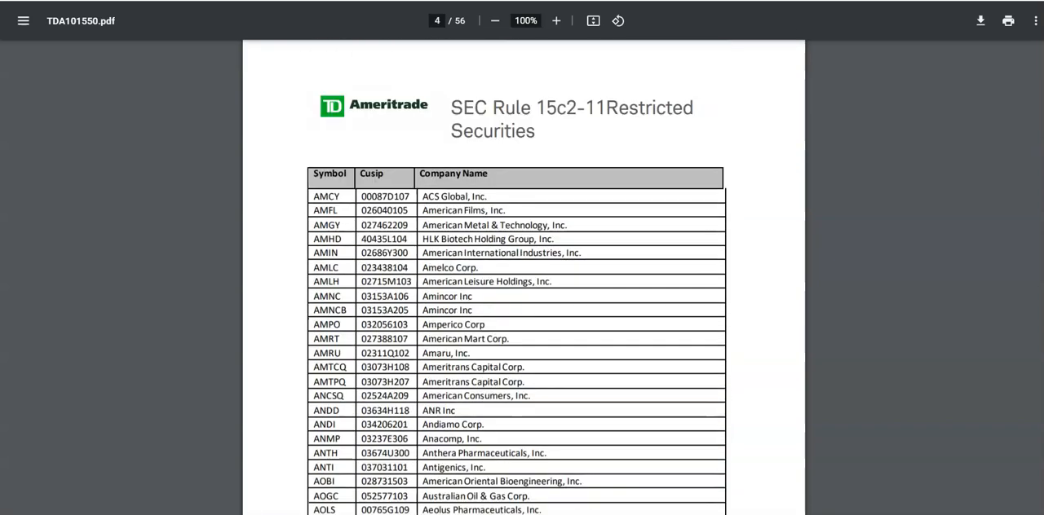
Step: Scroll the restricted-securities PDF to page 24 of 56, covering symbols HERF through HMSI
scroll(down, 3)
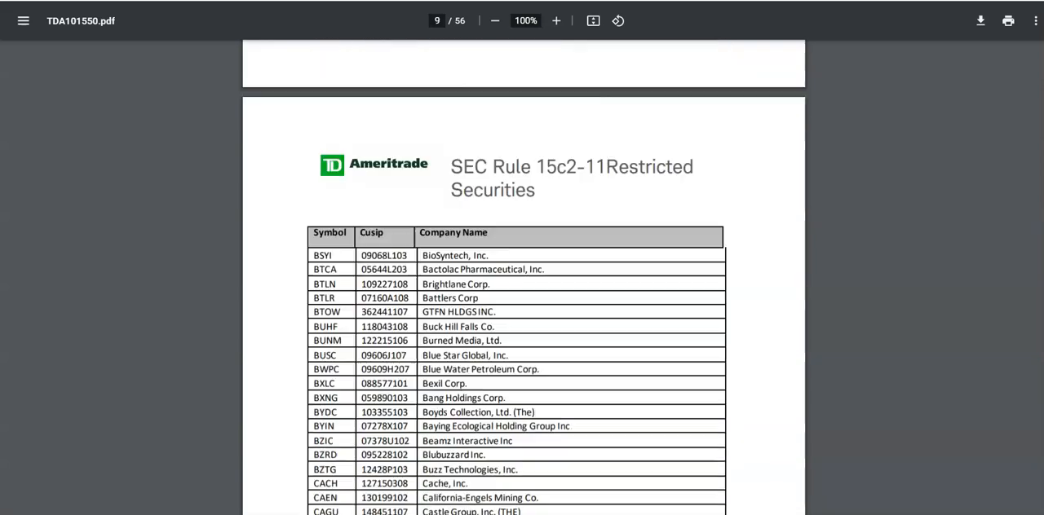
scroll(down, 3)
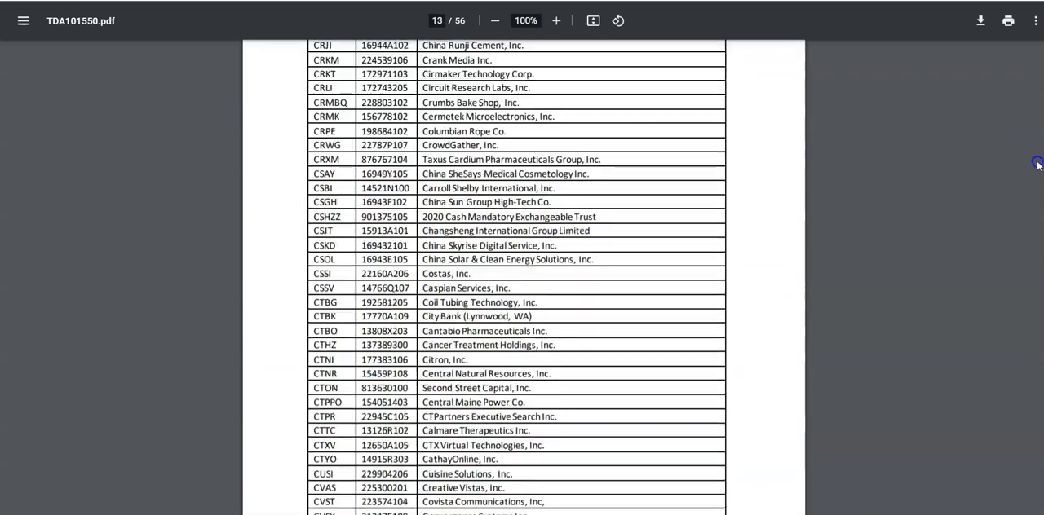
scroll(down, 3)
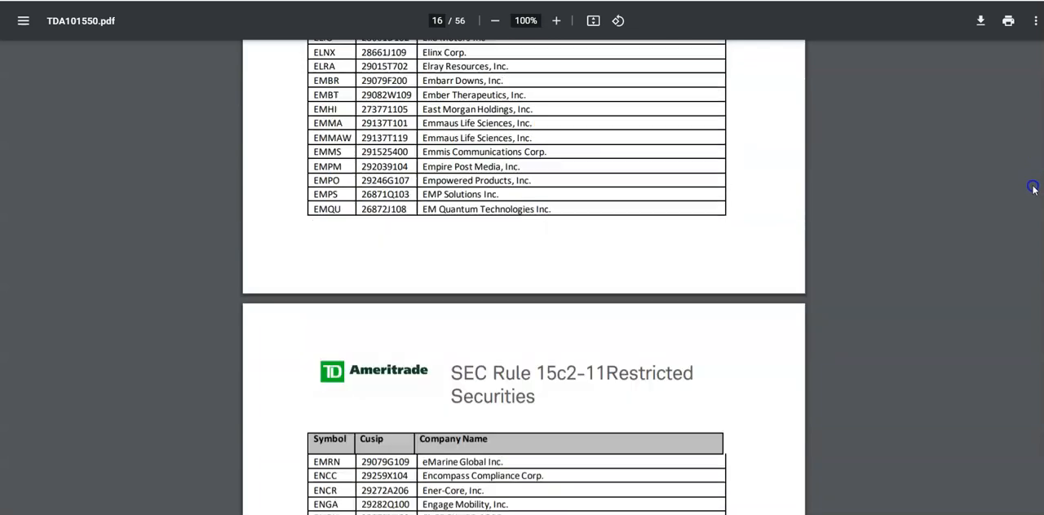
scroll(down, 3)
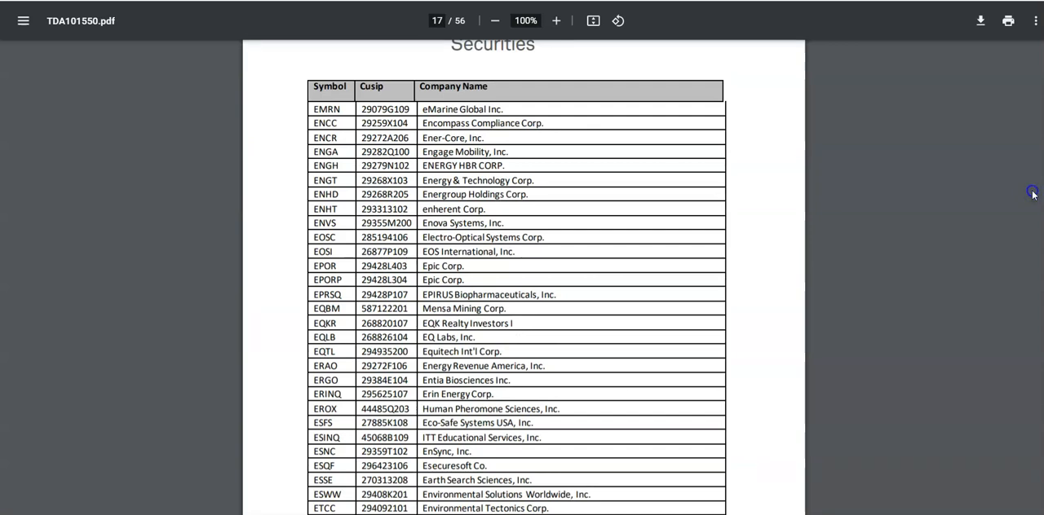
scroll(down, 3)
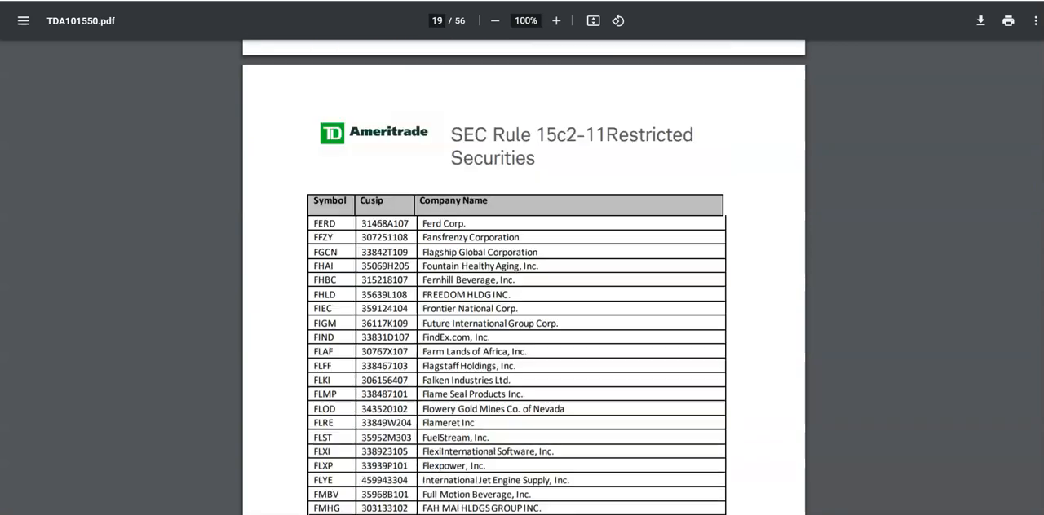
scroll(down, 3)
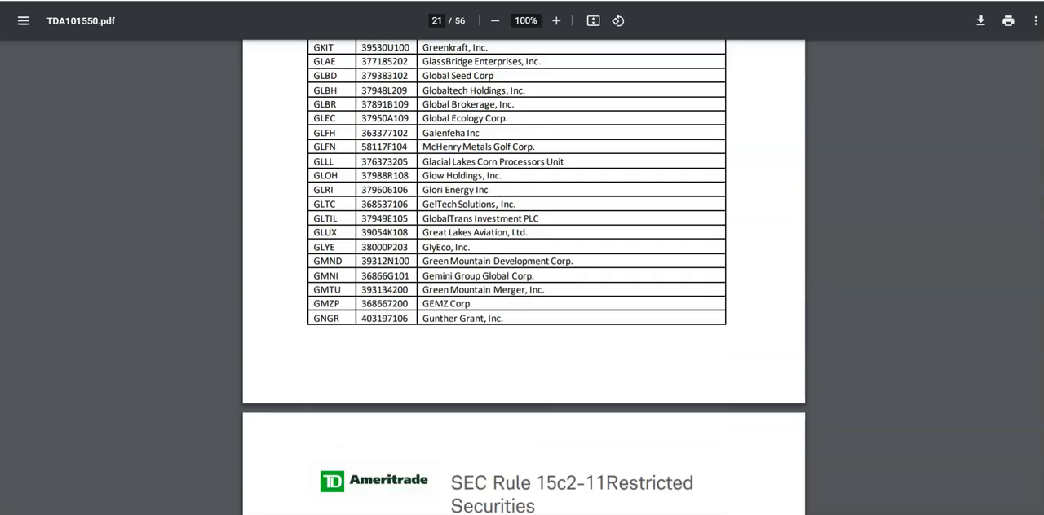
scroll(down, 3)
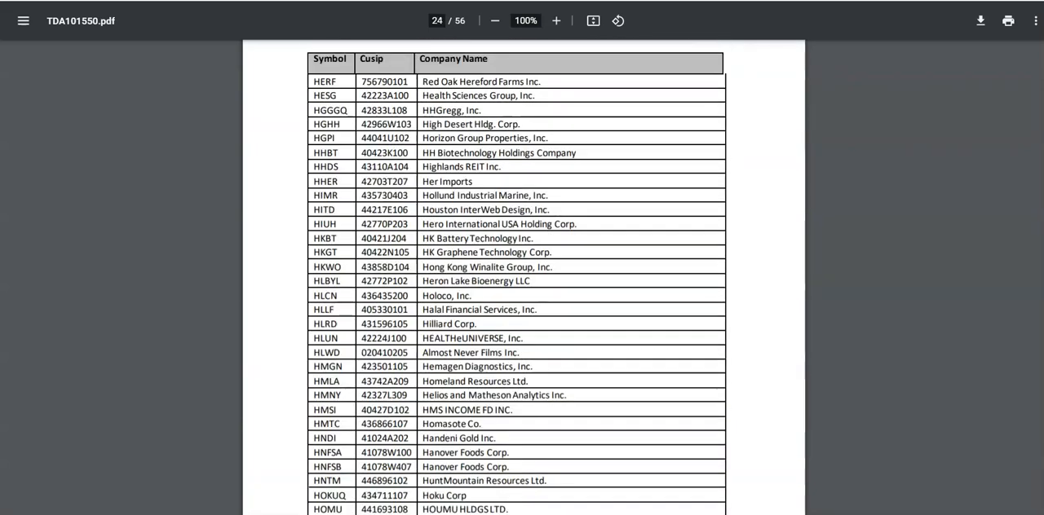
scroll(up, 3)
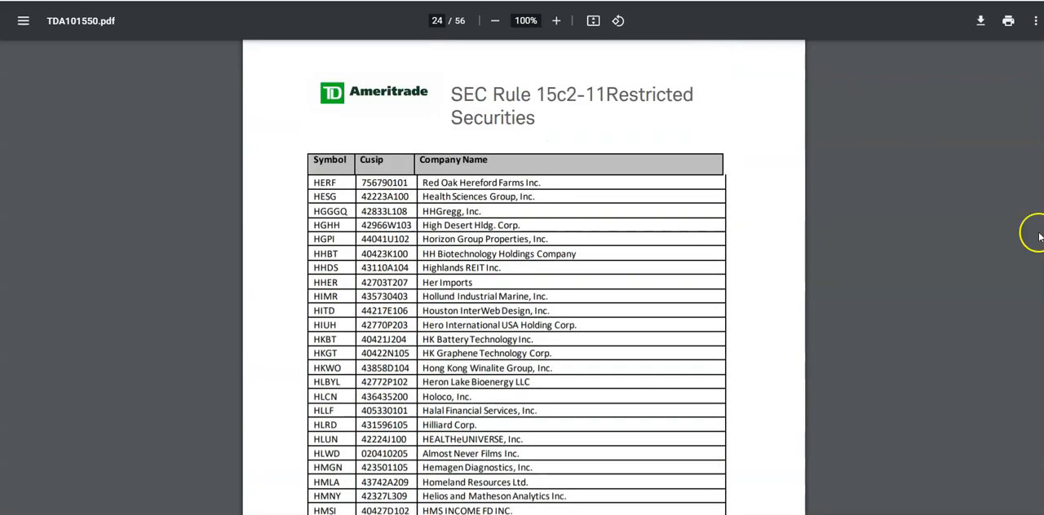
scroll(down, 3)
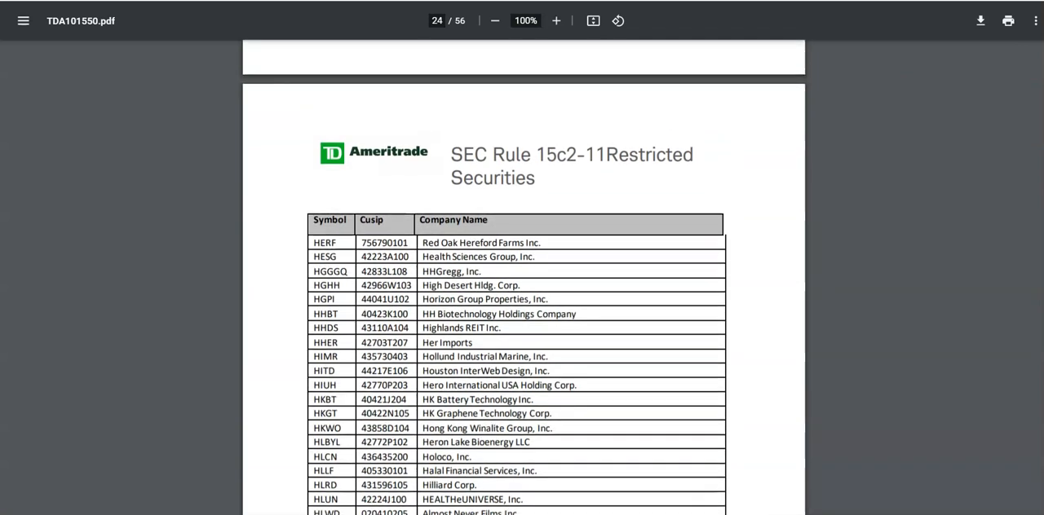
scroll(up, 3)
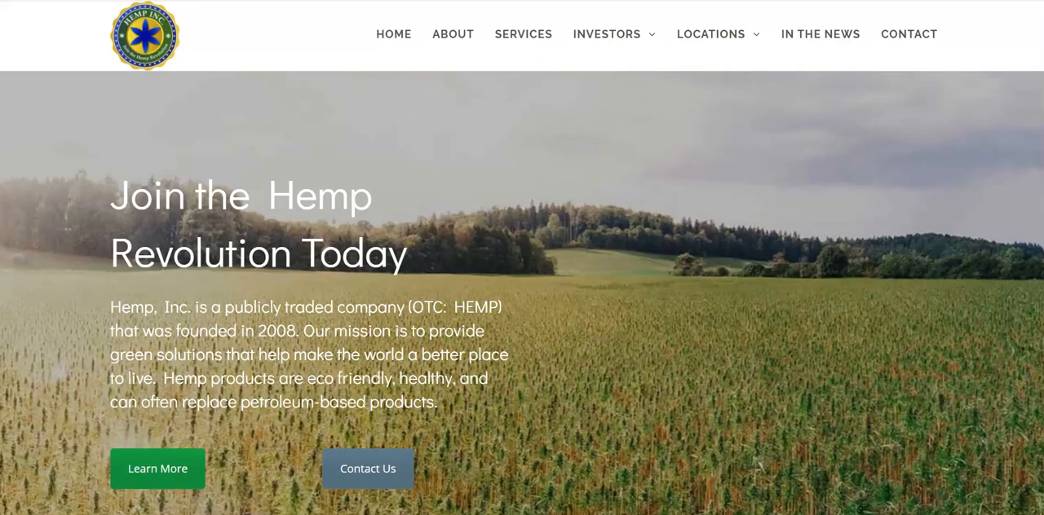
mouse_move(908, 34)
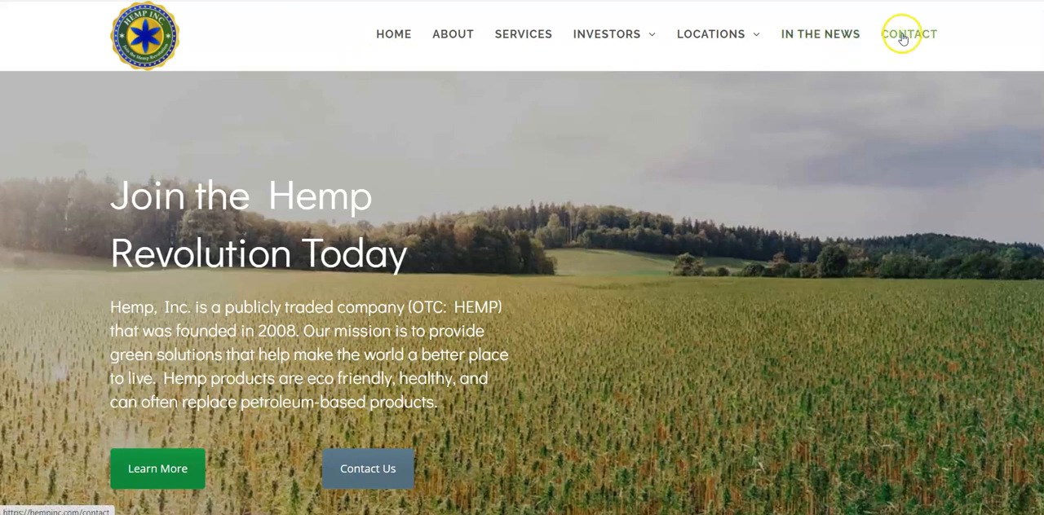
Step: Go to Hemp, Inc.'s Contact page and view the company address and empty inquiry form
click(906, 34)
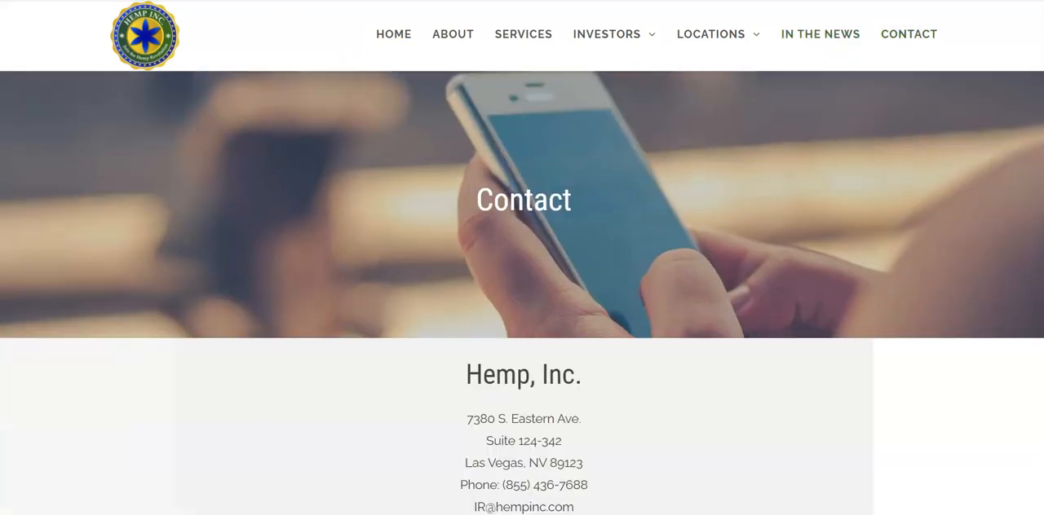
scroll(down, 3)
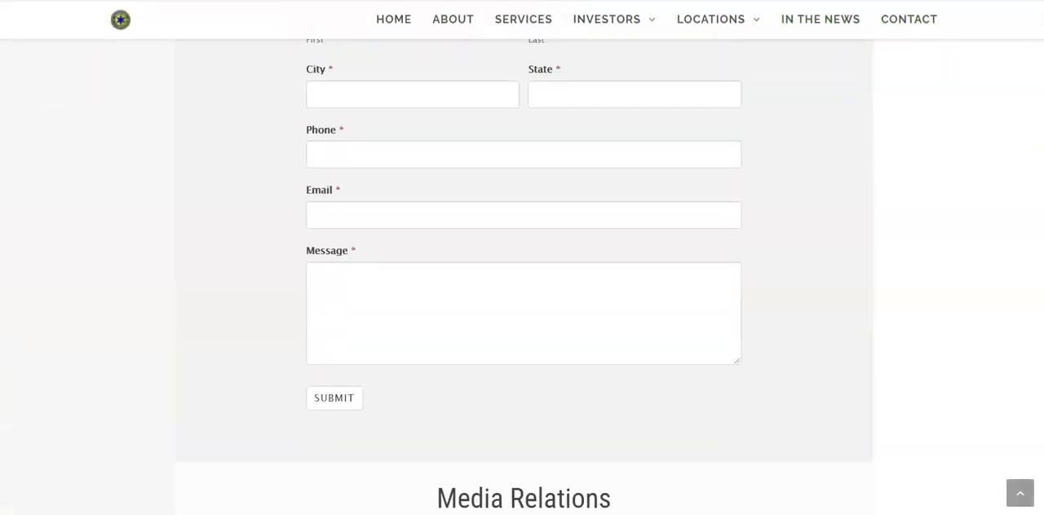
scroll(up, 3)
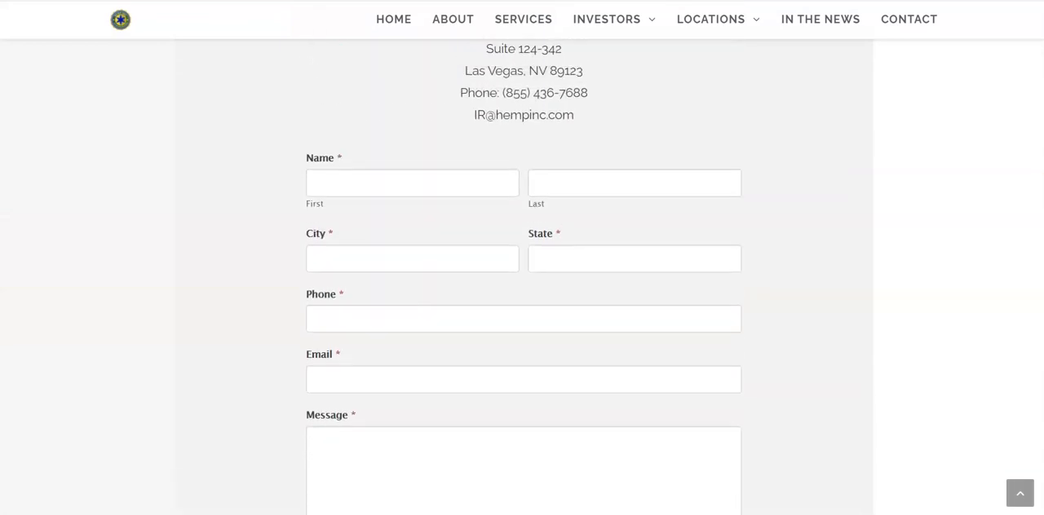
scroll(down, 3)
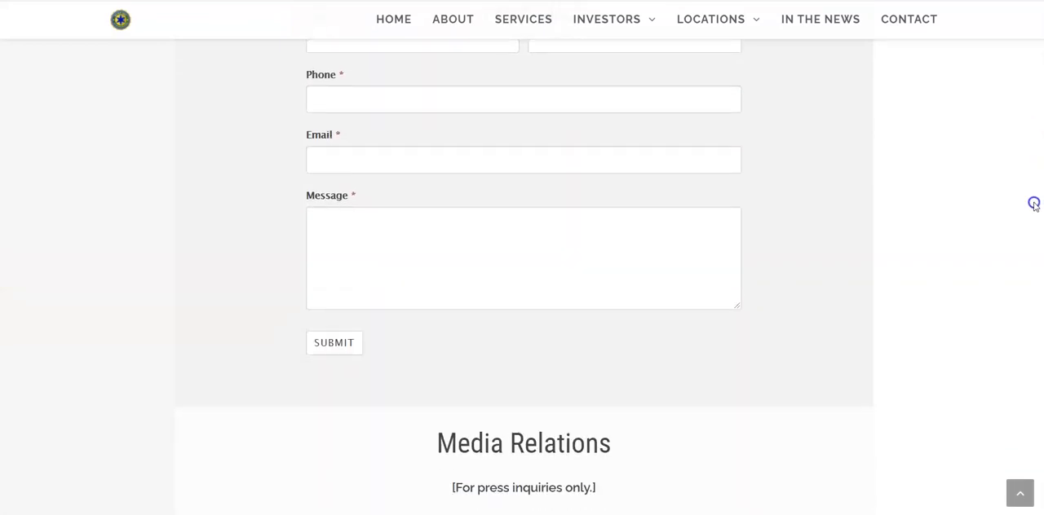
scroll(up, 3)
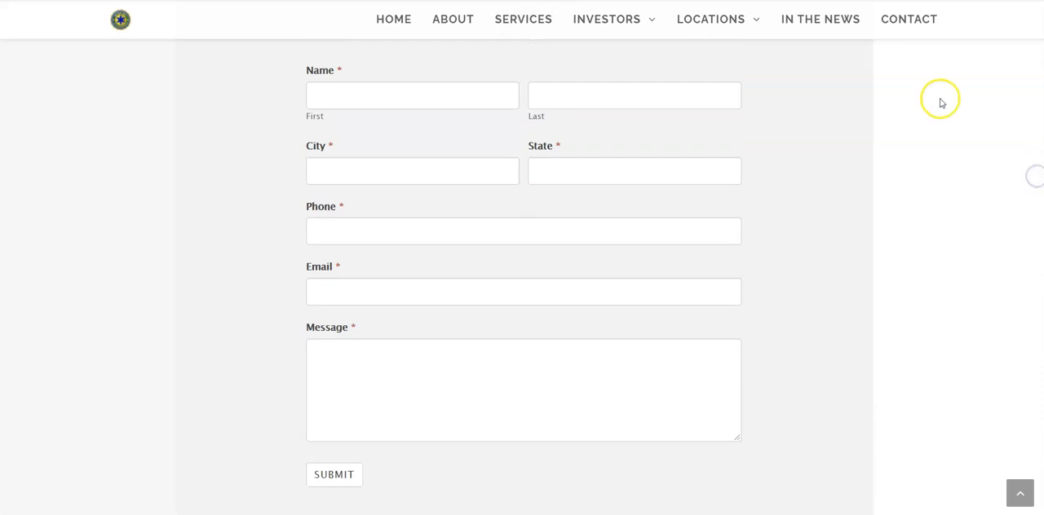
mouse_move(939, 103)
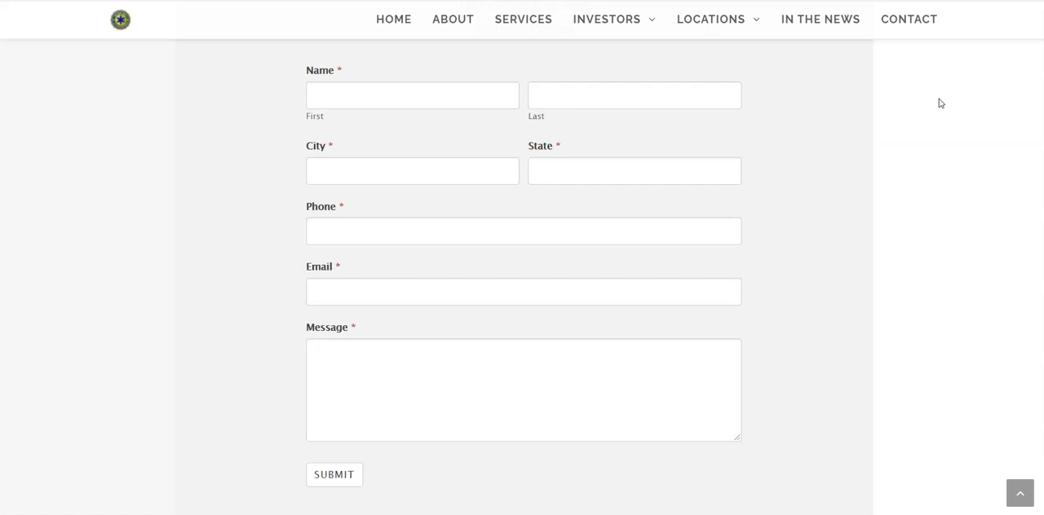
mouse_move(564, 247)
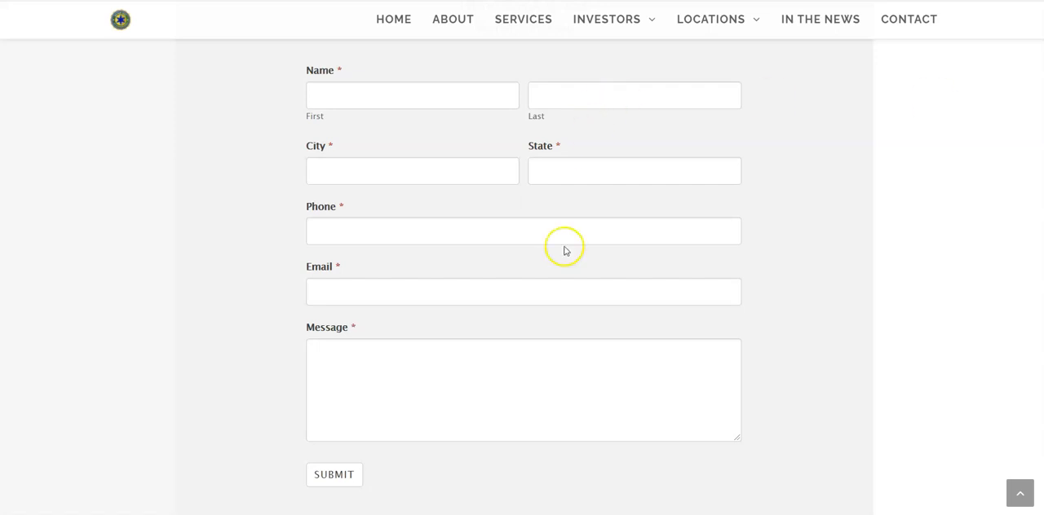
mouse_move(565, 248)
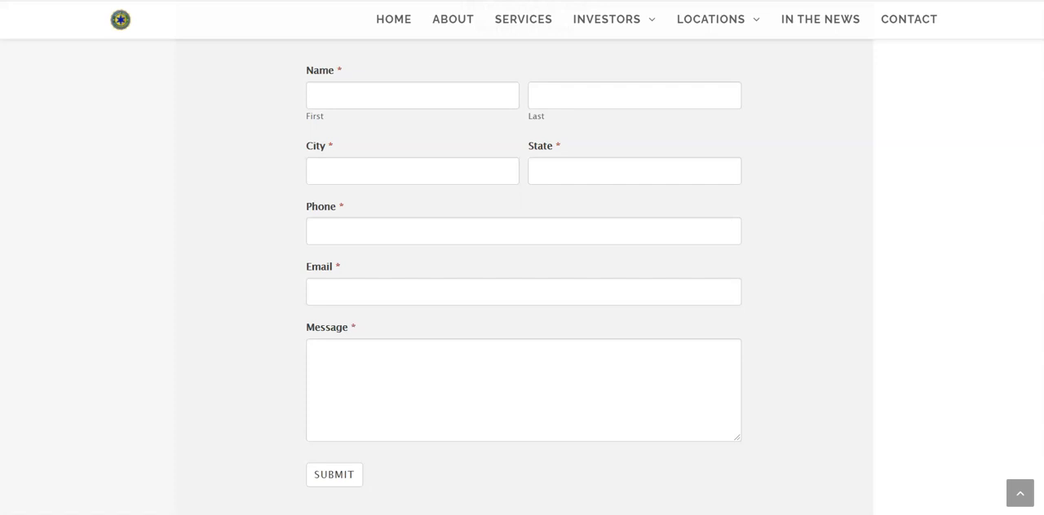
scroll(up, 3)
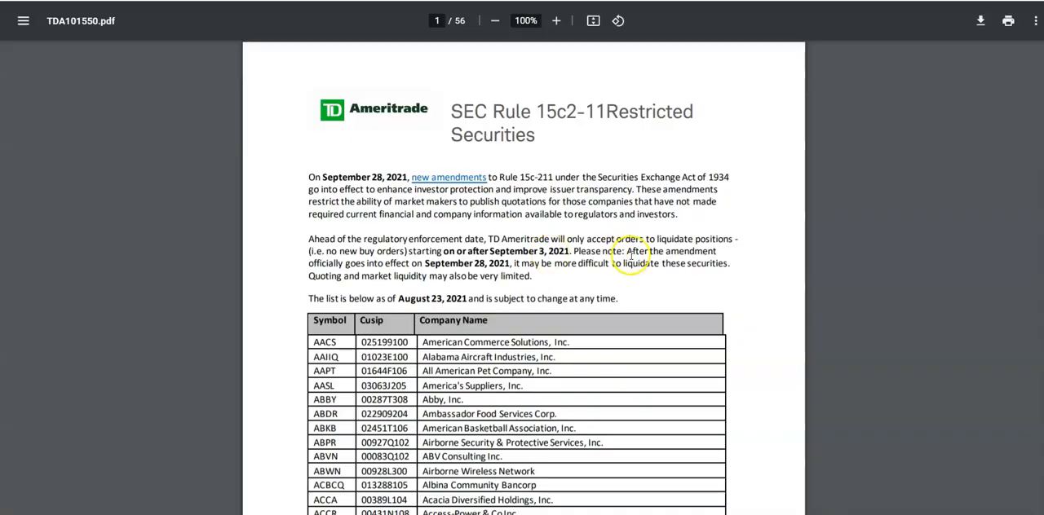
mouse_move(410, 264)
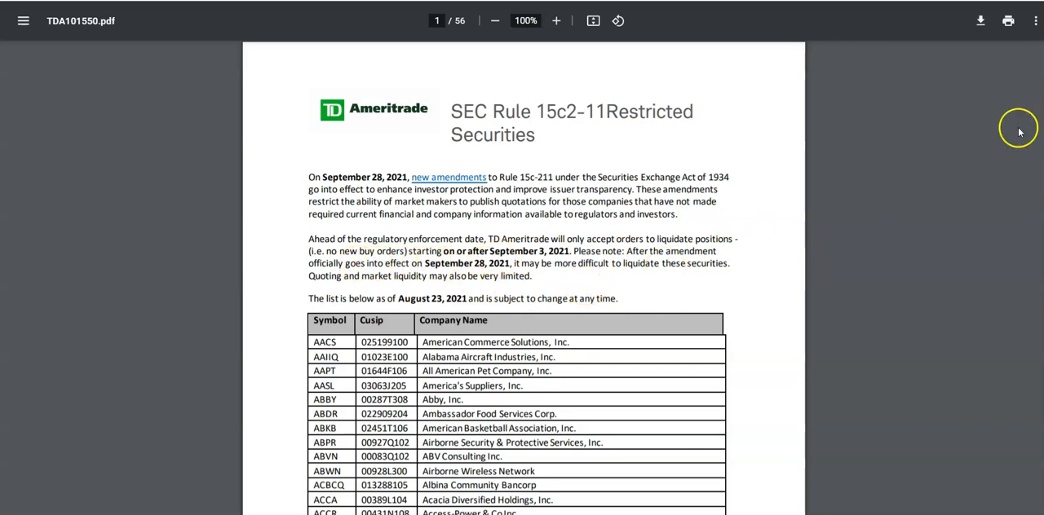
mouse_move(716, 229)
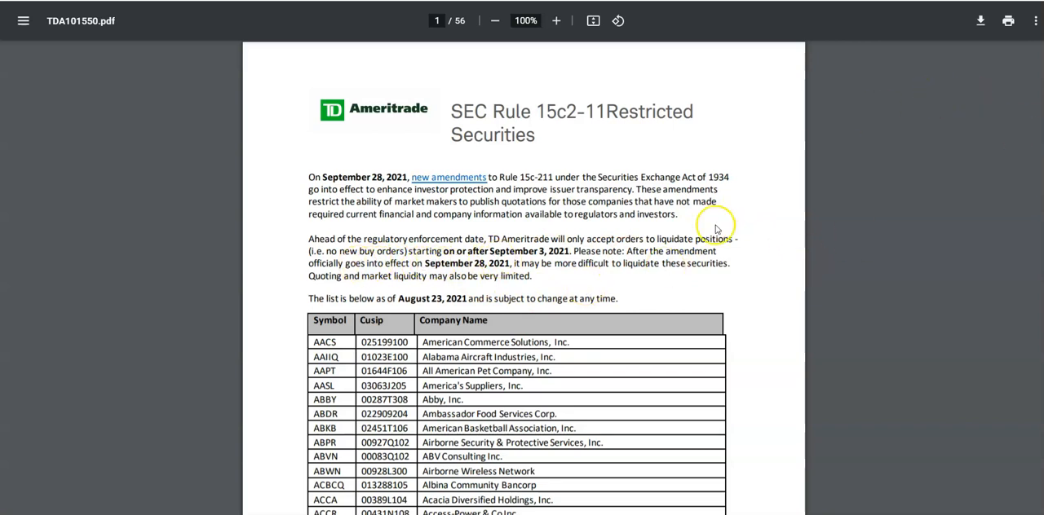
mouse_move(385, 228)
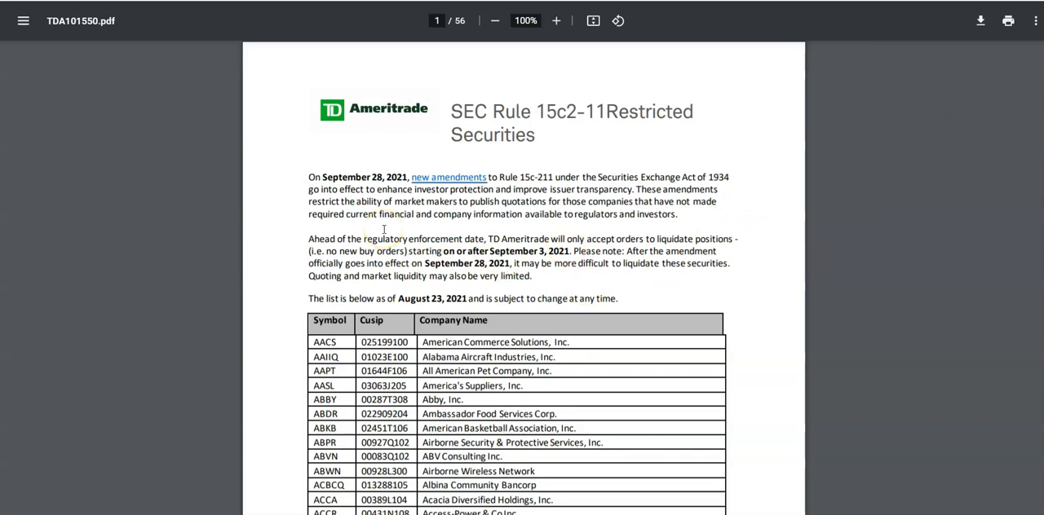
mouse_move(433, 65)
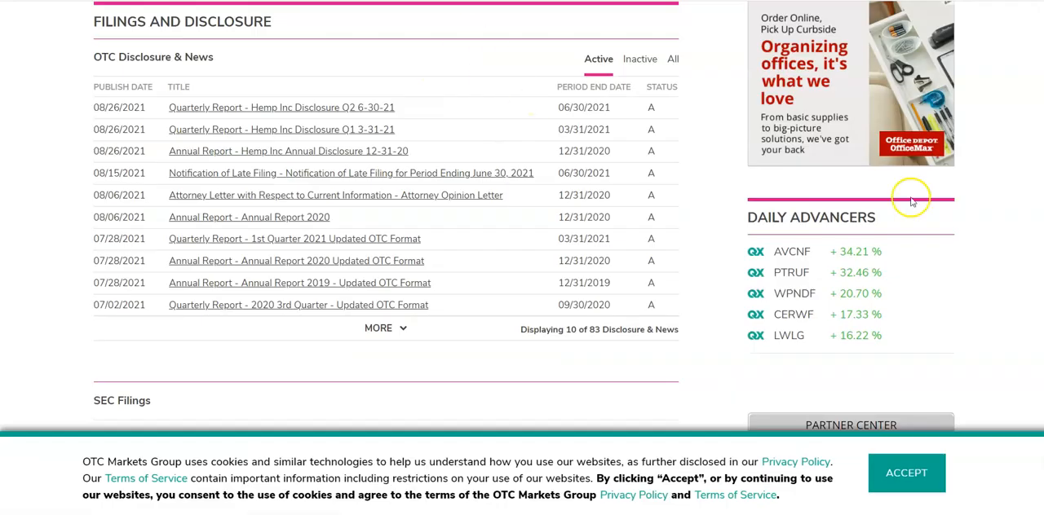
Step: Scroll through Hemp, Inc.'s OTC Disclosure & News filings table and return to the top
scroll(up, 3)
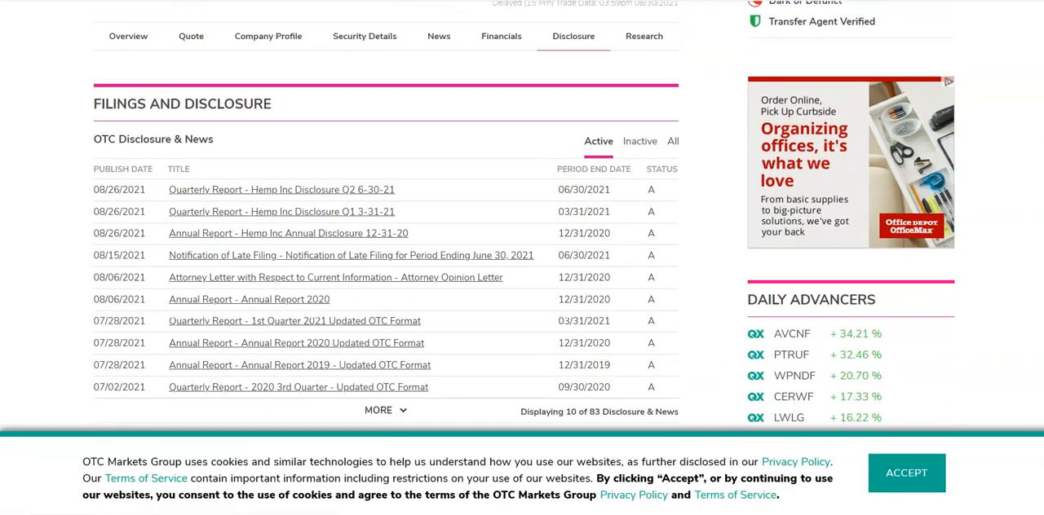
scroll(down, 3)
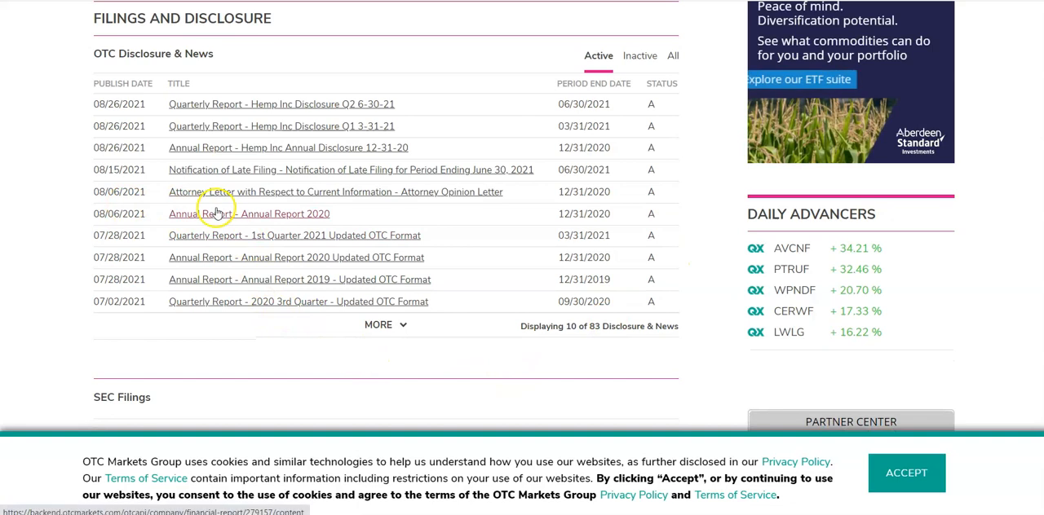
mouse_move(443, 203)
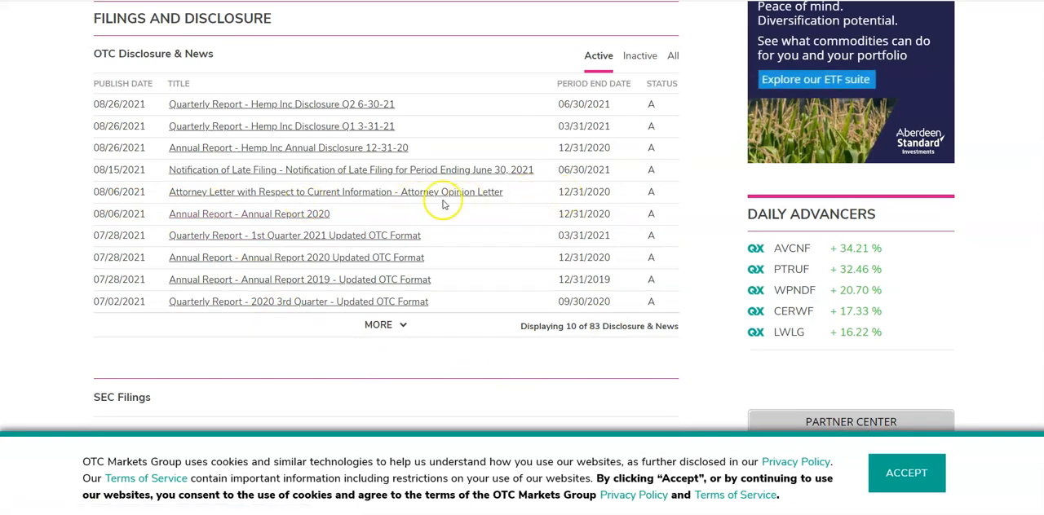
mouse_move(388, 212)
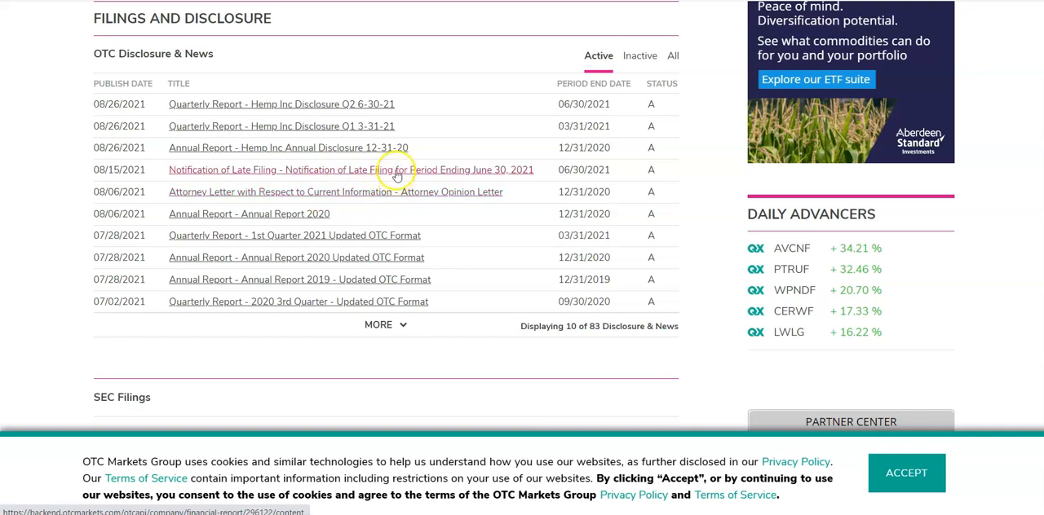
mouse_move(414, 103)
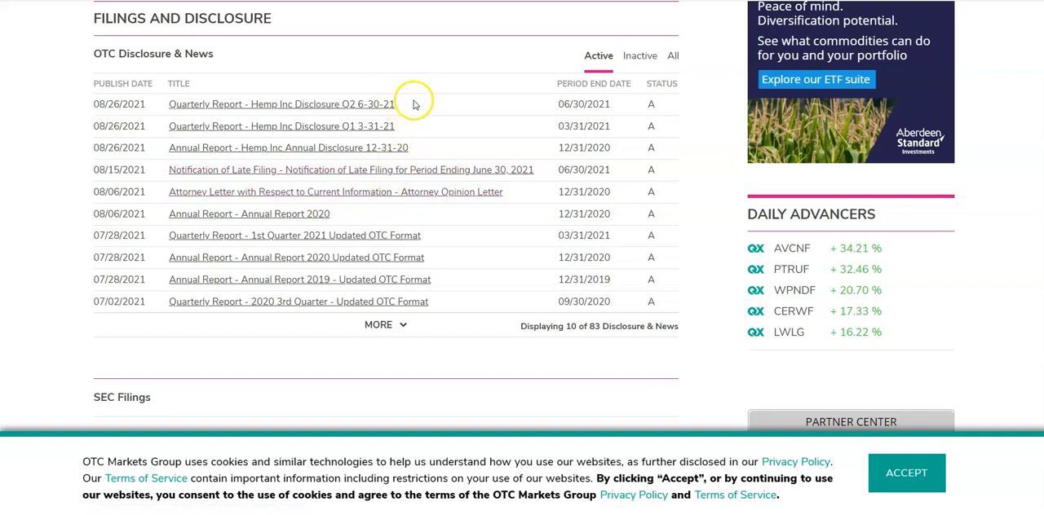
mouse_move(121, 98)
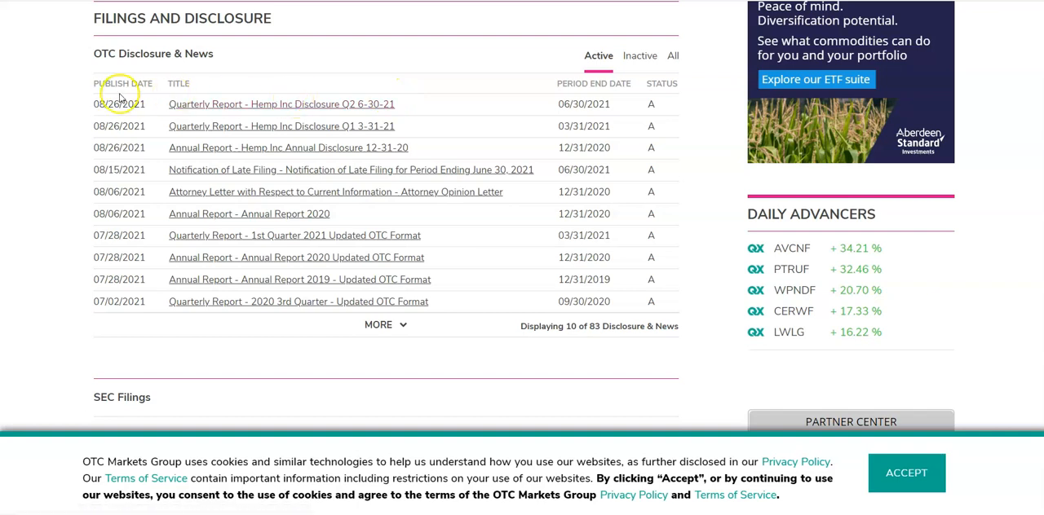
mouse_move(85, 130)
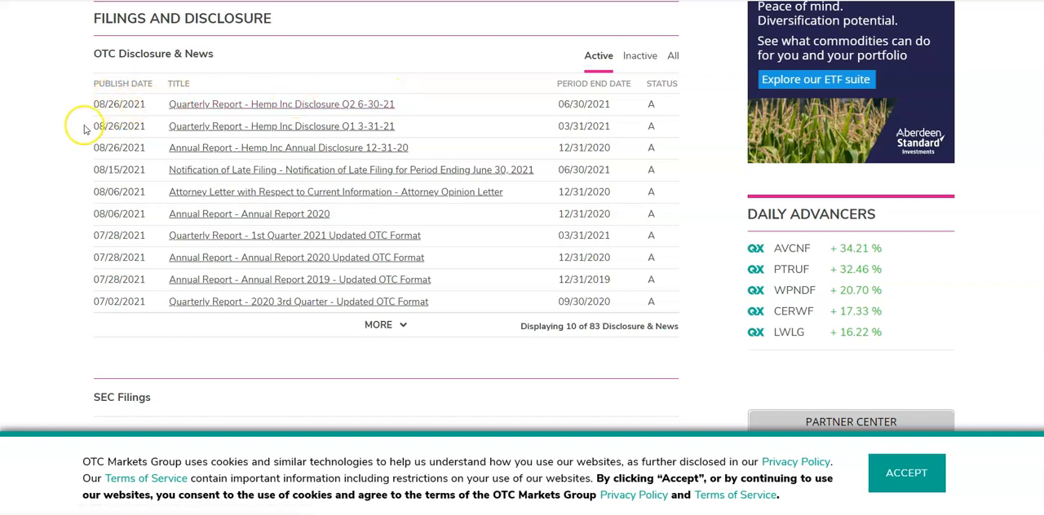
mouse_move(87, 129)
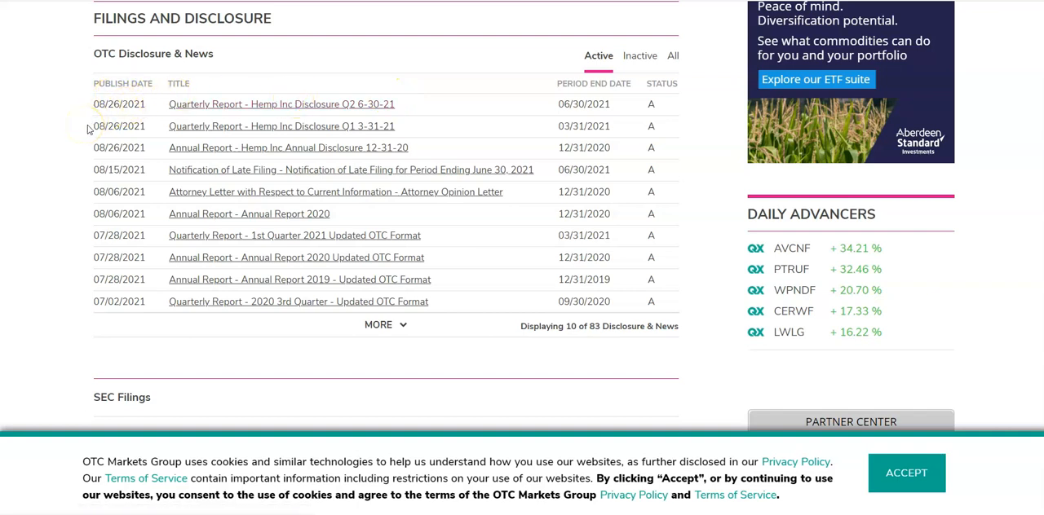
mouse_move(354, 202)
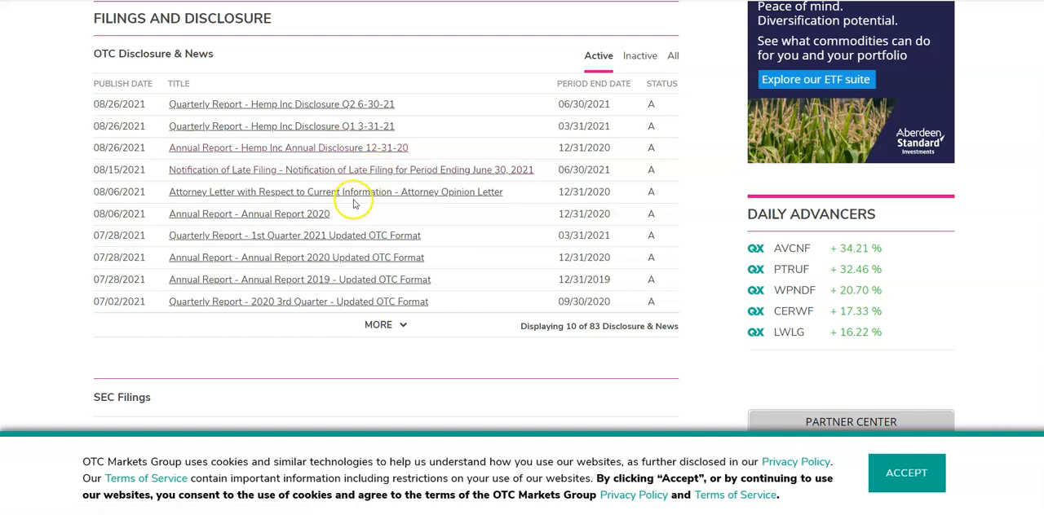
mouse_move(309, 213)
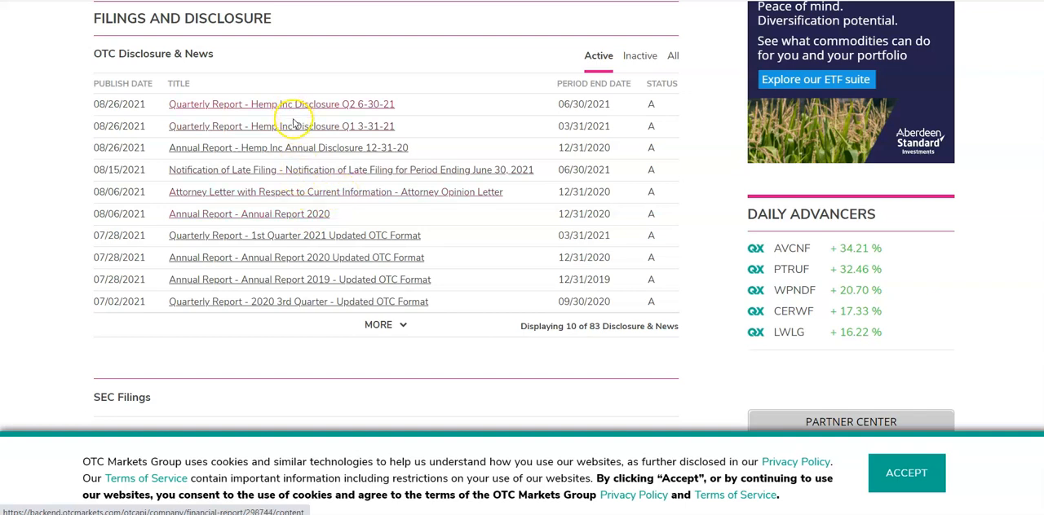
mouse_move(269, 143)
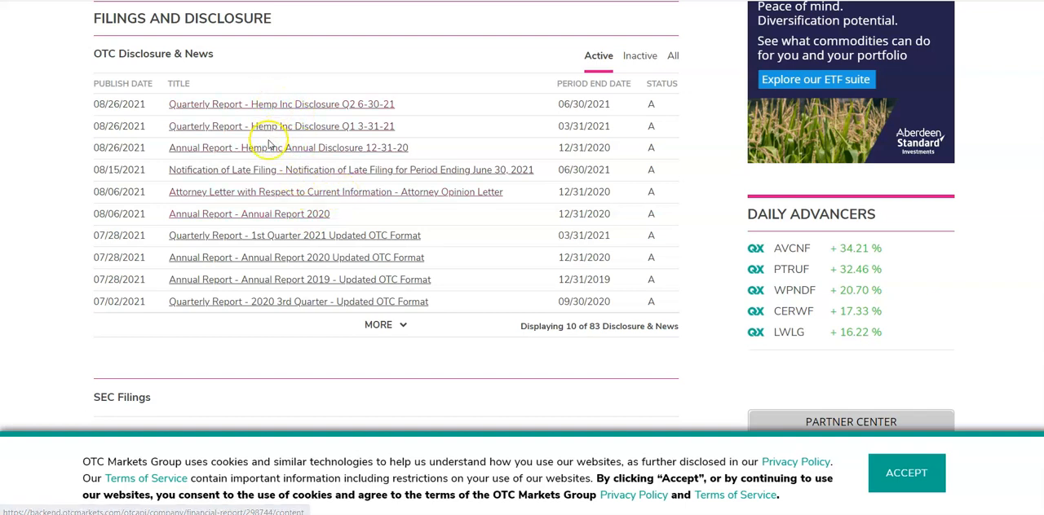
mouse_move(362, 192)
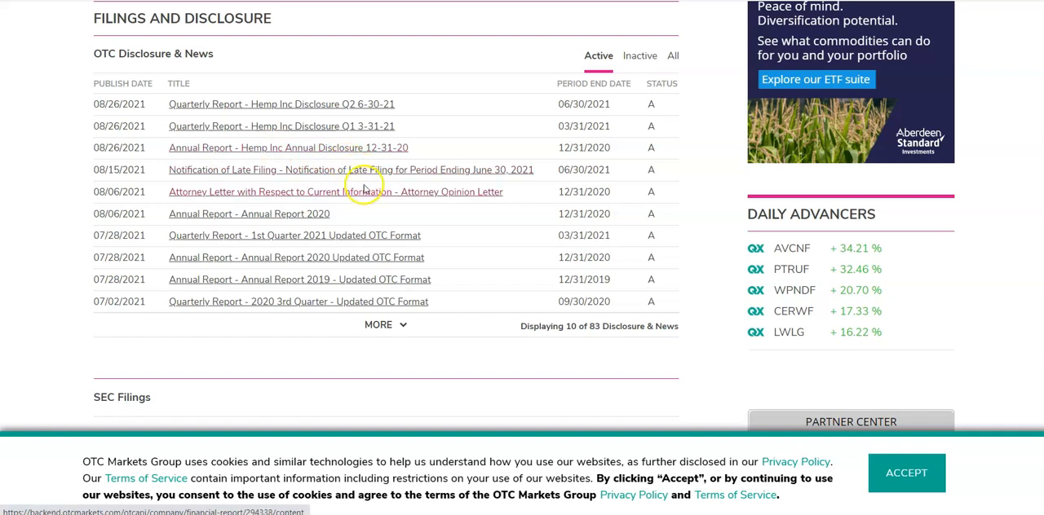
mouse_move(377, 196)
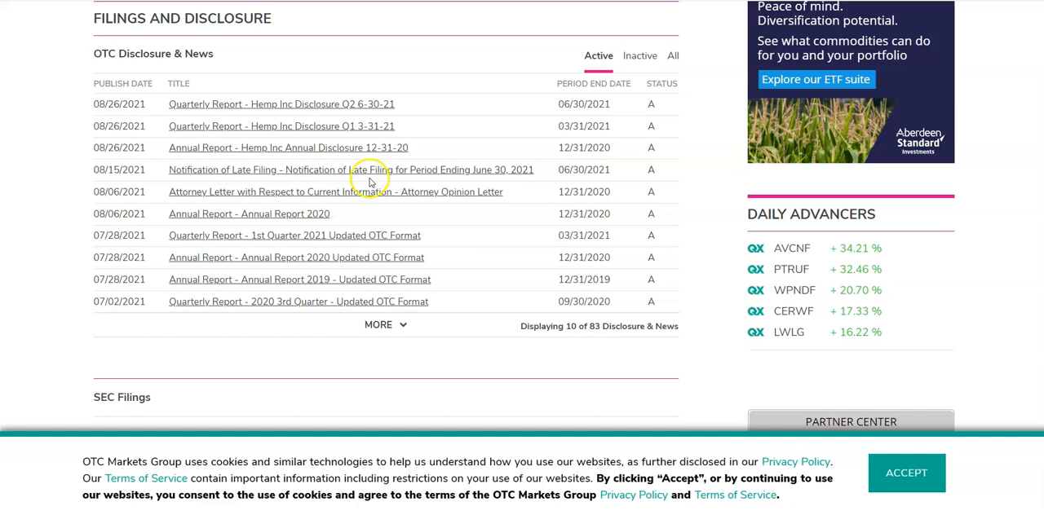
mouse_move(332, 118)
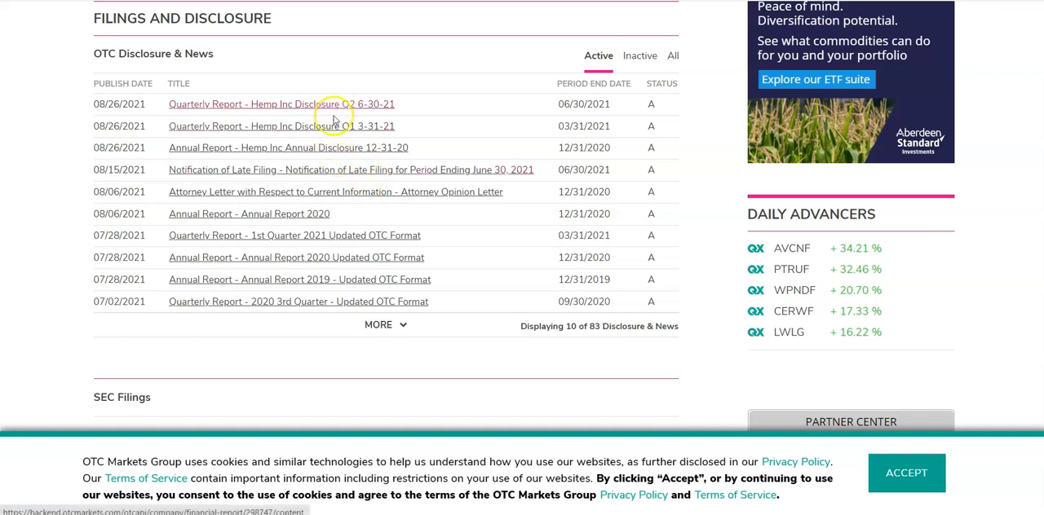
mouse_move(444, 130)
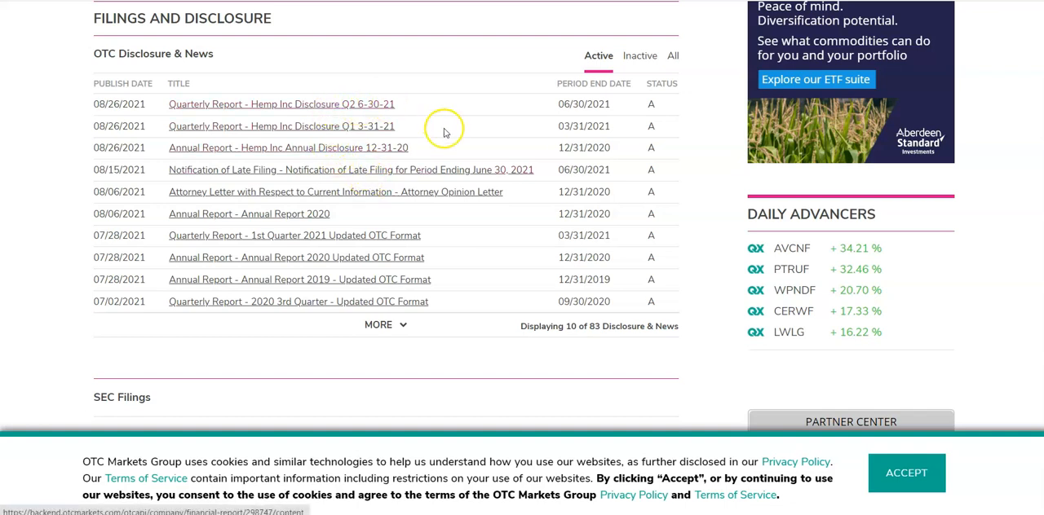
mouse_move(789, 75)
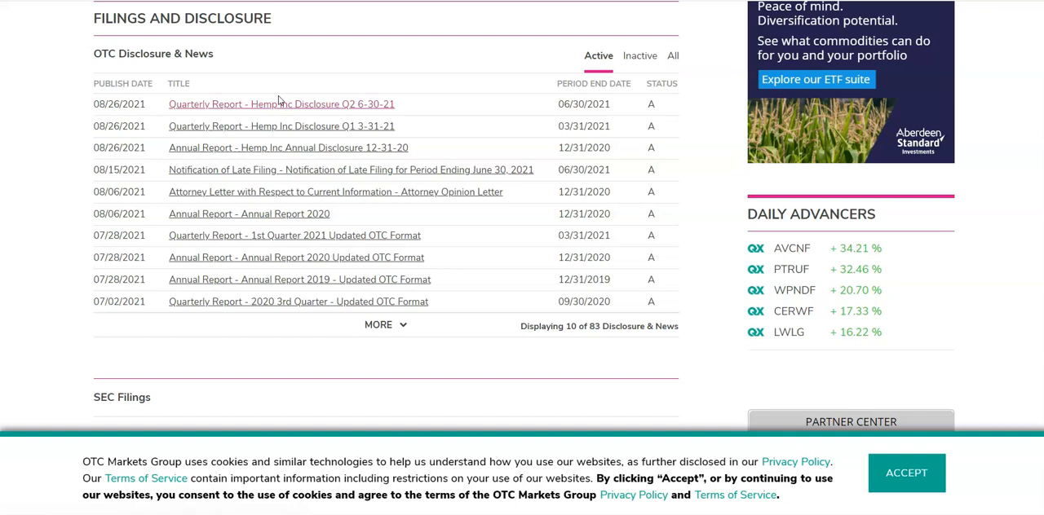
mouse_move(389, 93)
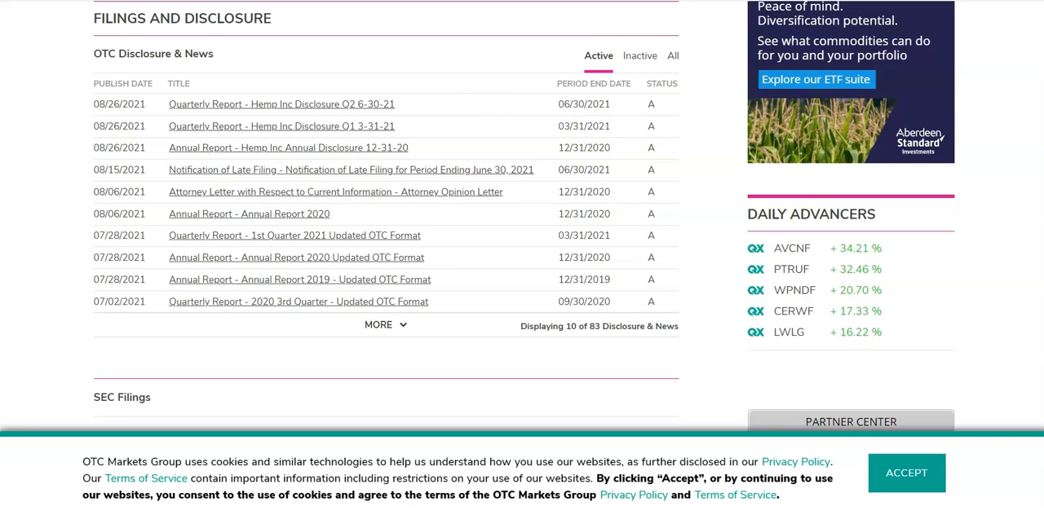
scroll(up, 3)
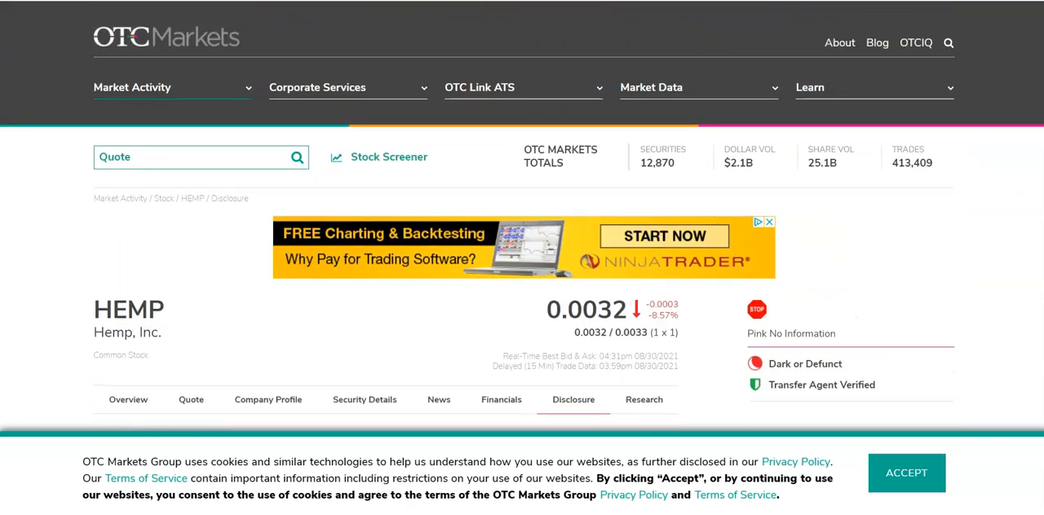
mouse_move(189, 251)
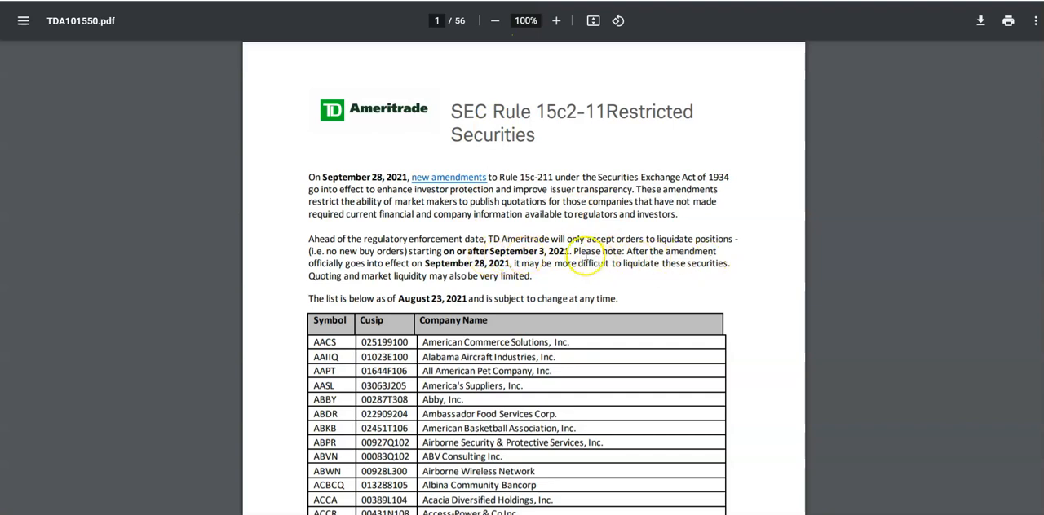
mouse_move(897, 120)
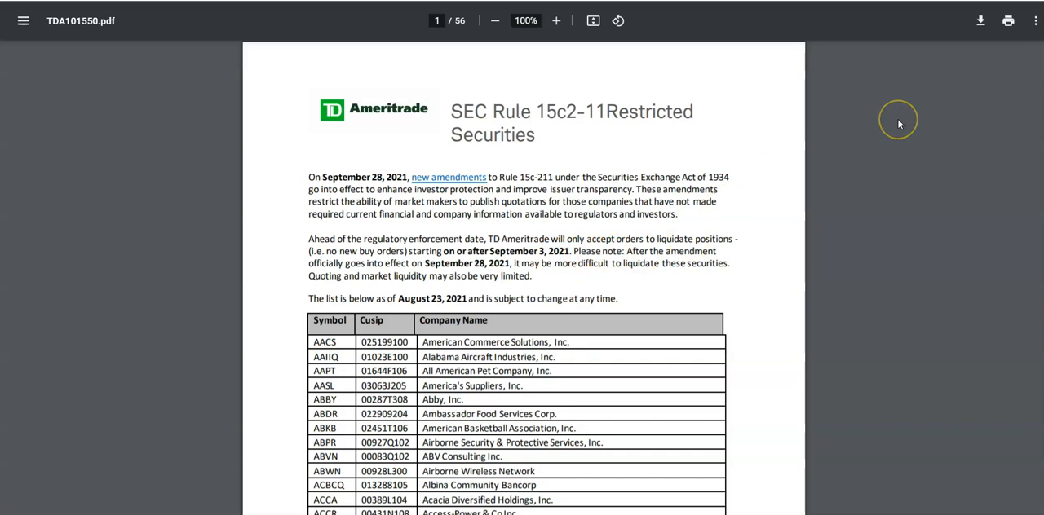
mouse_move(900, 124)
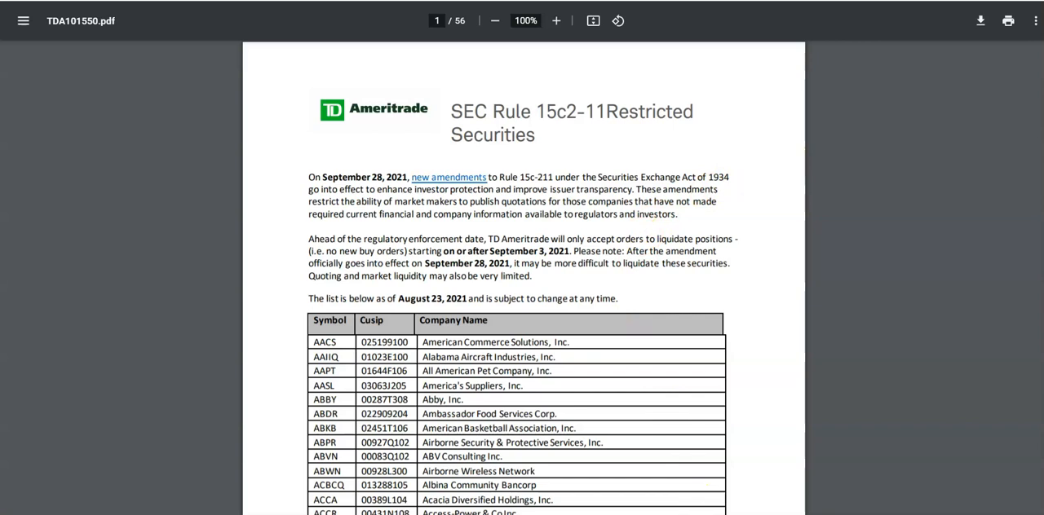
mouse_move(861, 369)
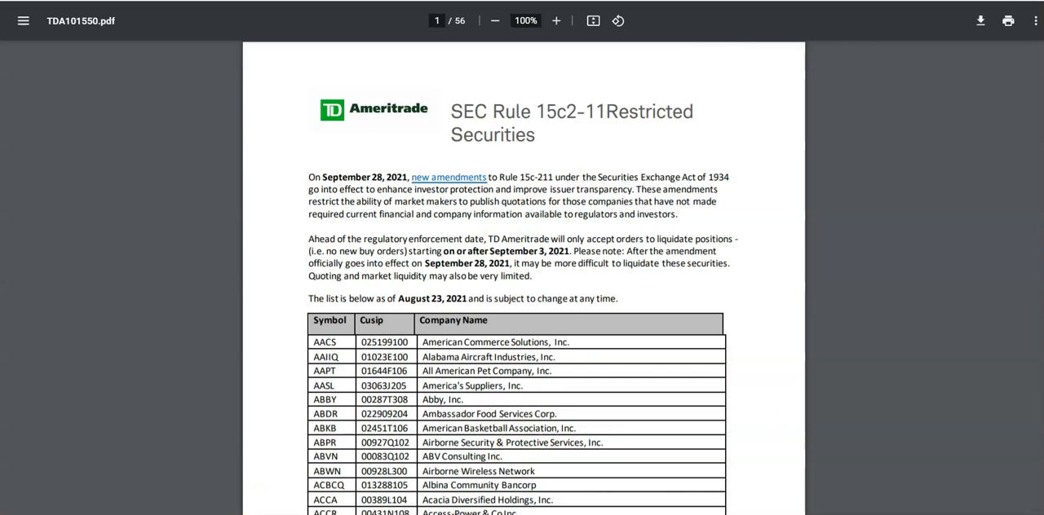
mouse_move(858, 117)
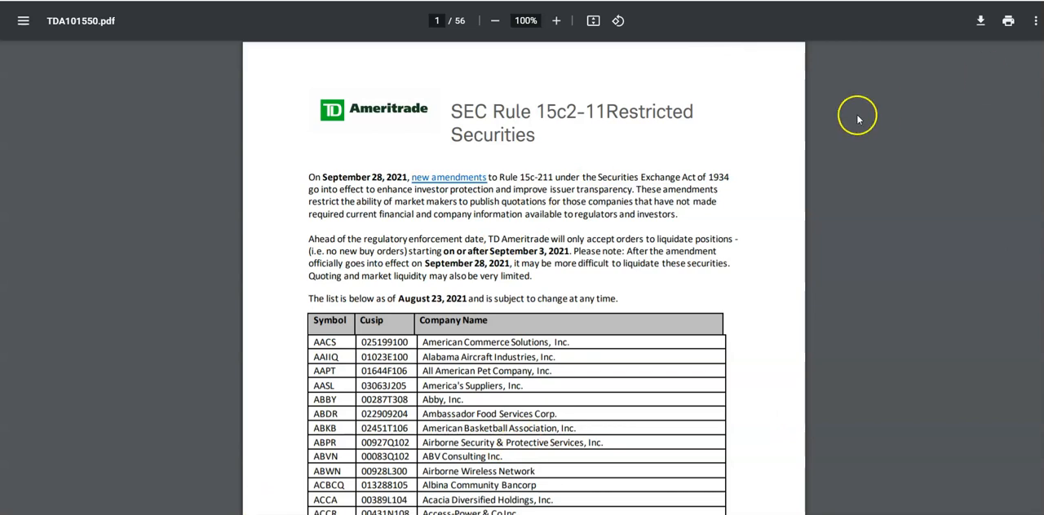
mouse_move(835, 147)
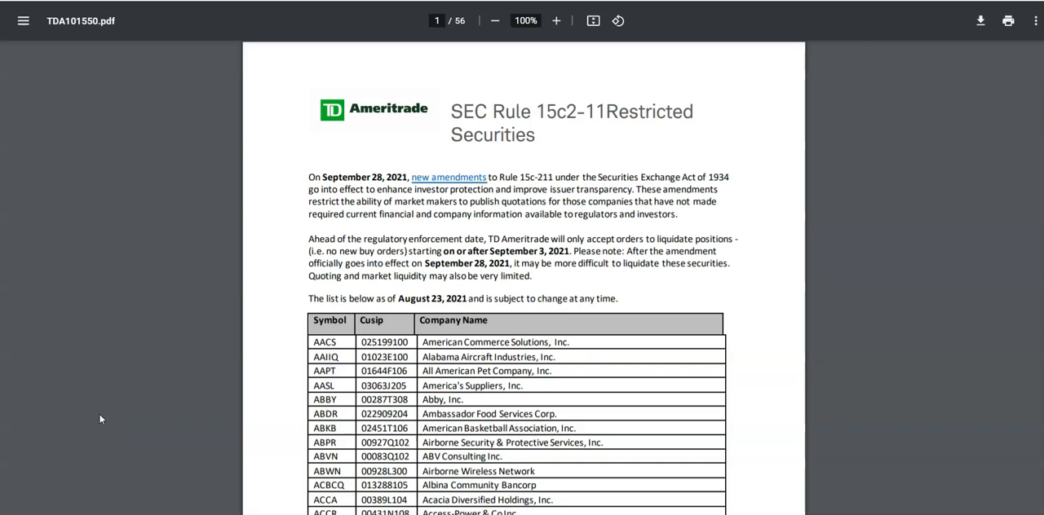
mouse_move(160, 388)
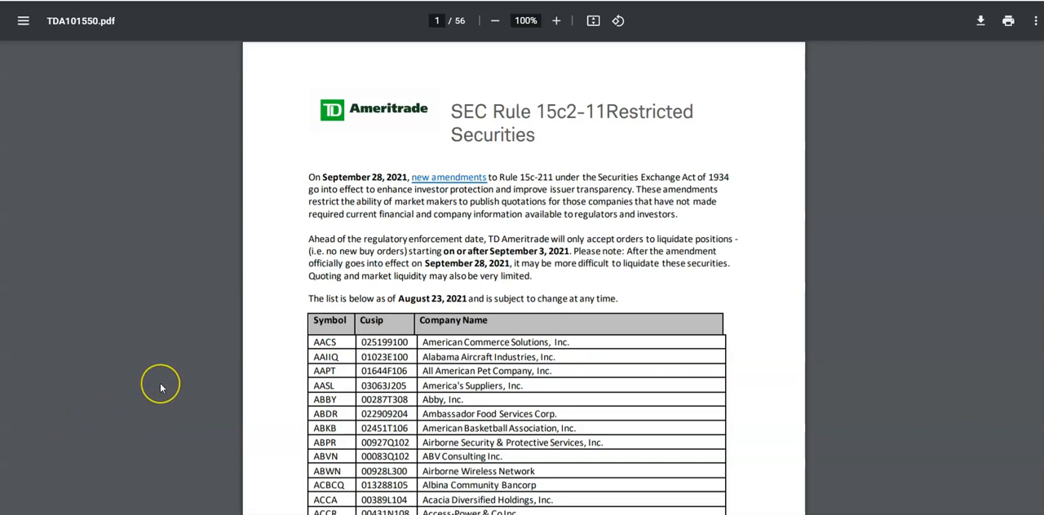
mouse_move(375, 79)
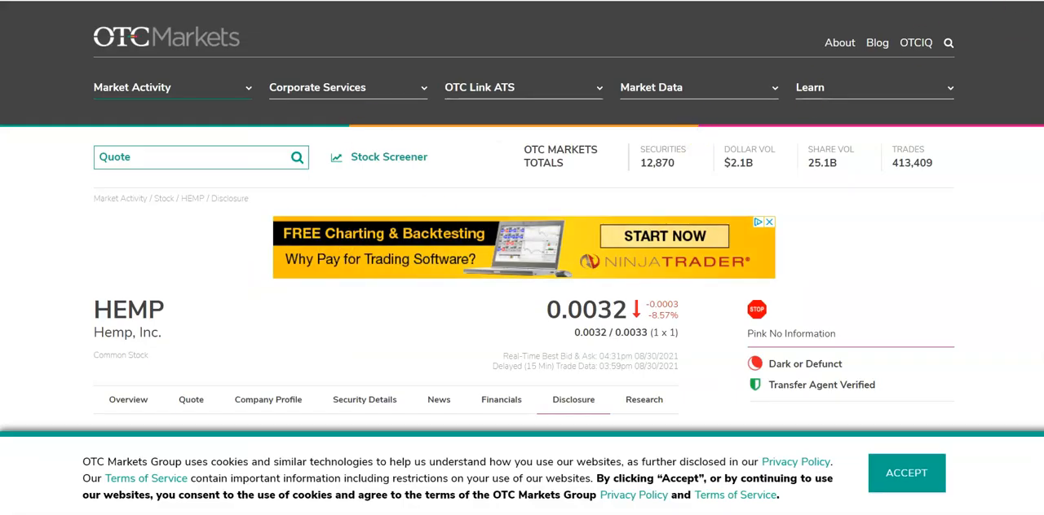
Step: Scroll down to Hemp, Inc.'s Filings and Disclosure table again, then back near the page top
scroll(down, 3)
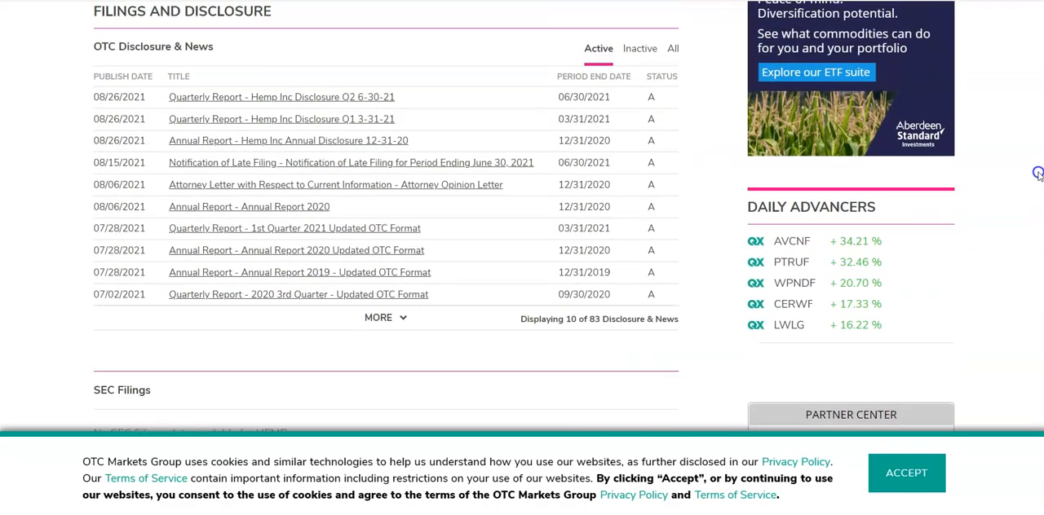
scroll(up, 3)
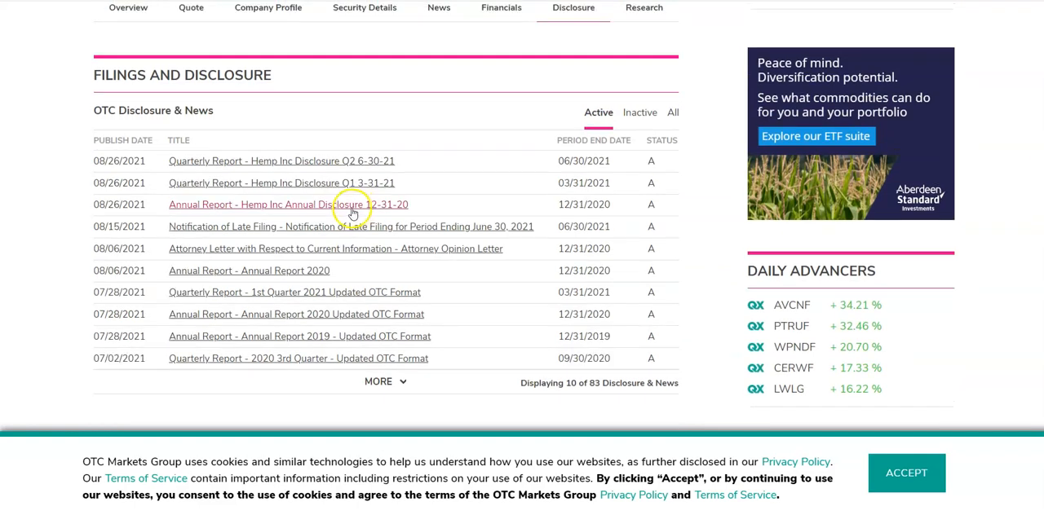
mouse_move(505, 226)
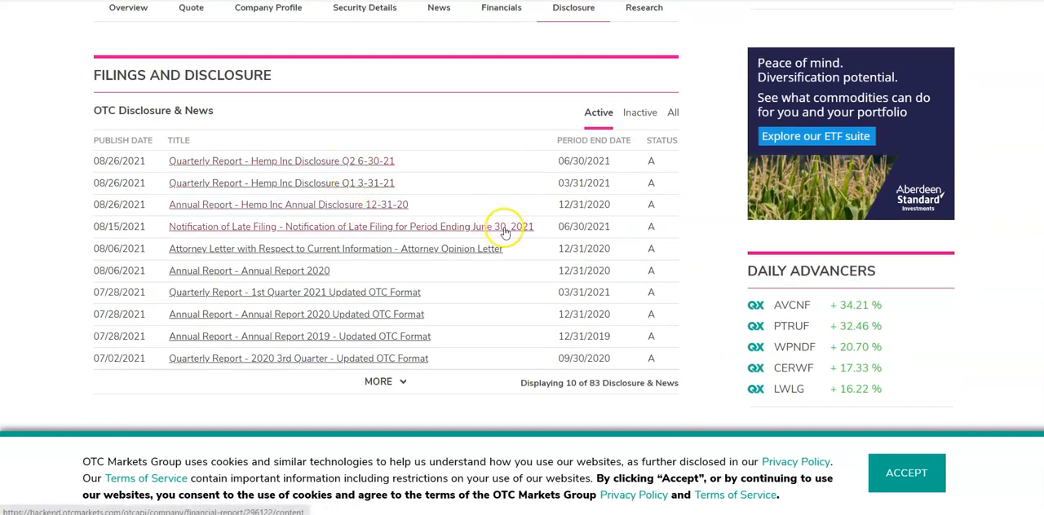
mouse_move(604, 287)
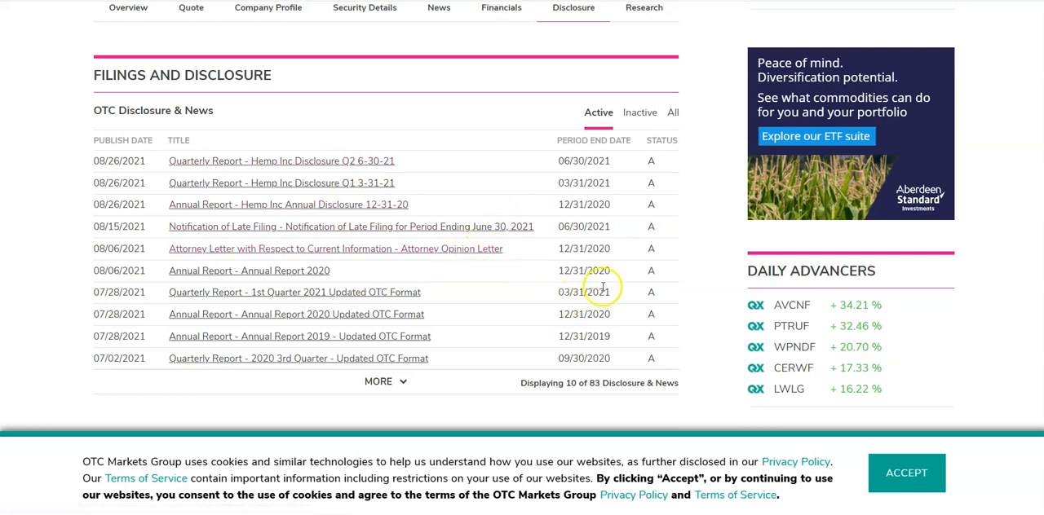
mouse_move(602, 287)
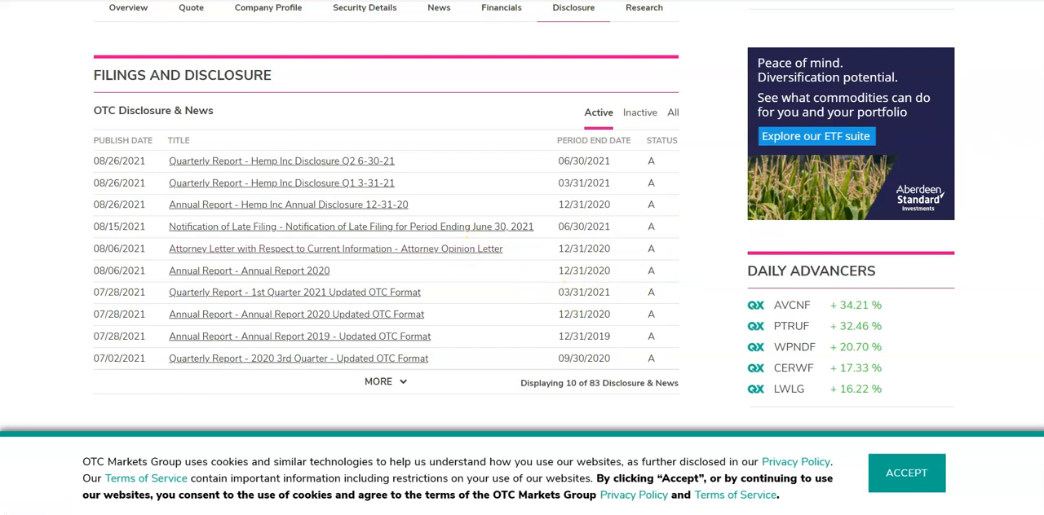
scroll(up, 3)
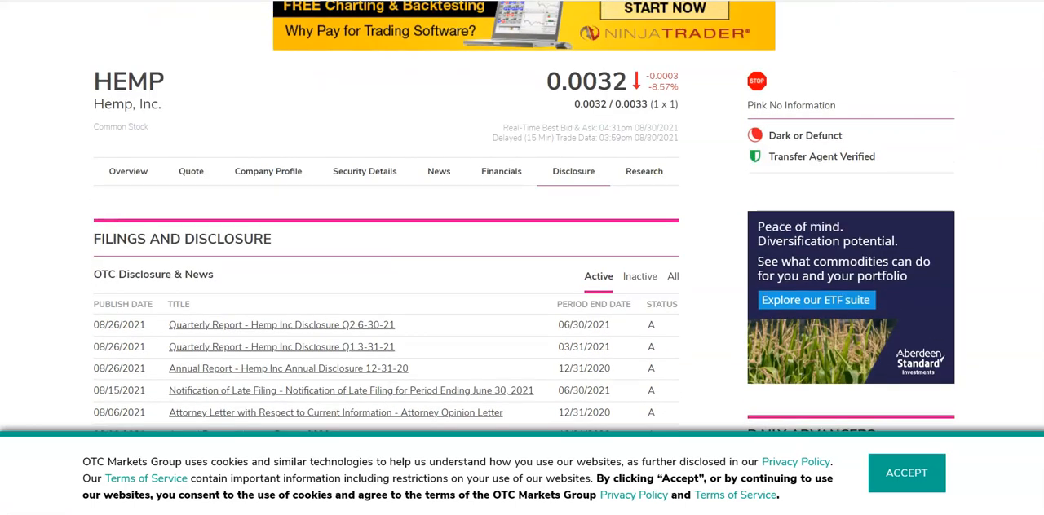
scroll(up, 3)
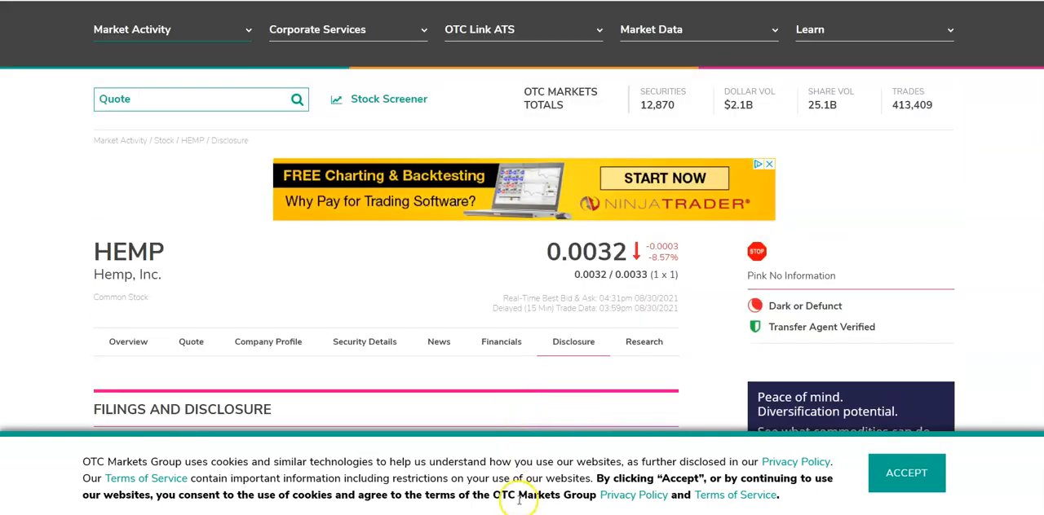